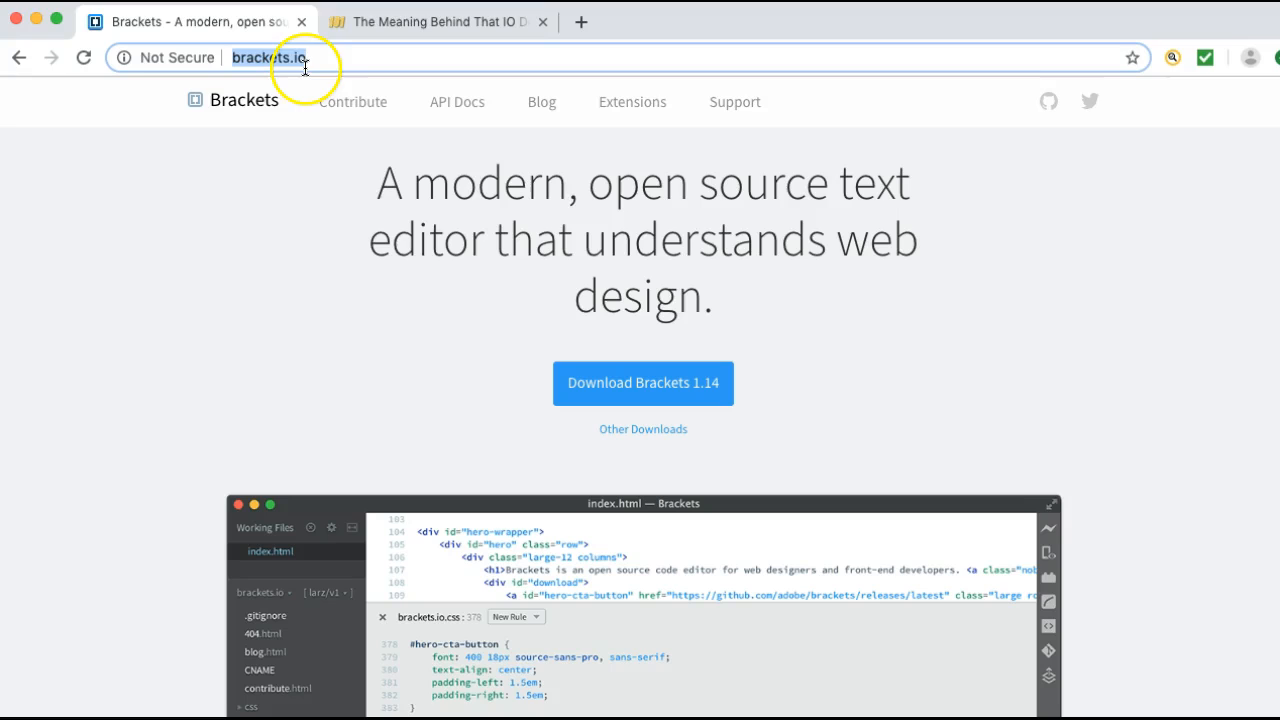
Step: Switch to the 101domain blog tab and scroll through the .io domain article
left_click(430, 21)
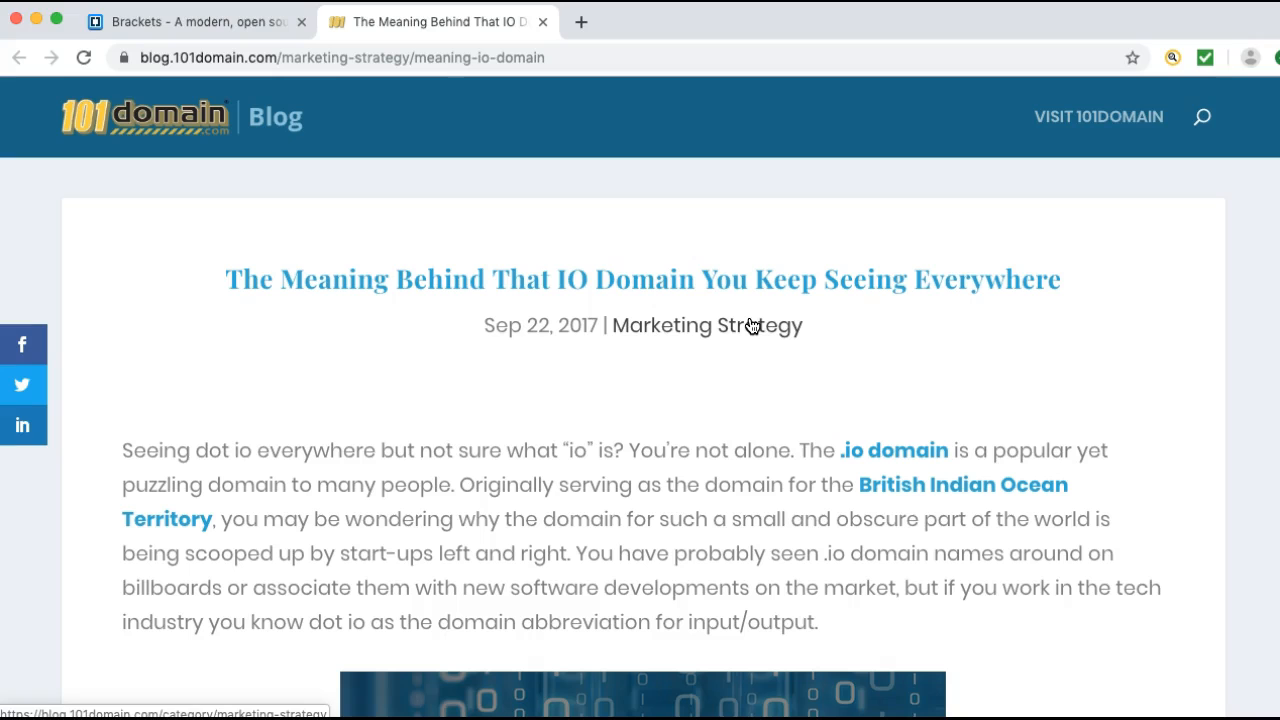
scroll("down", 3)
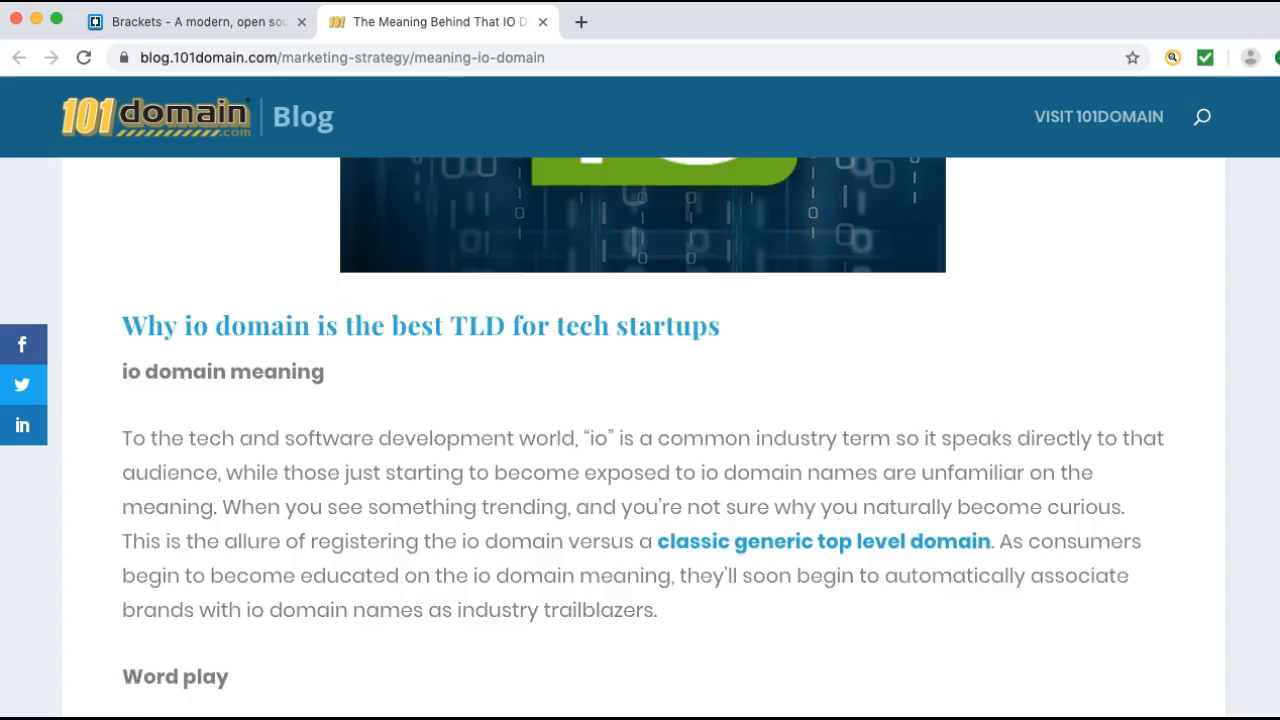
scroll("up", 3)
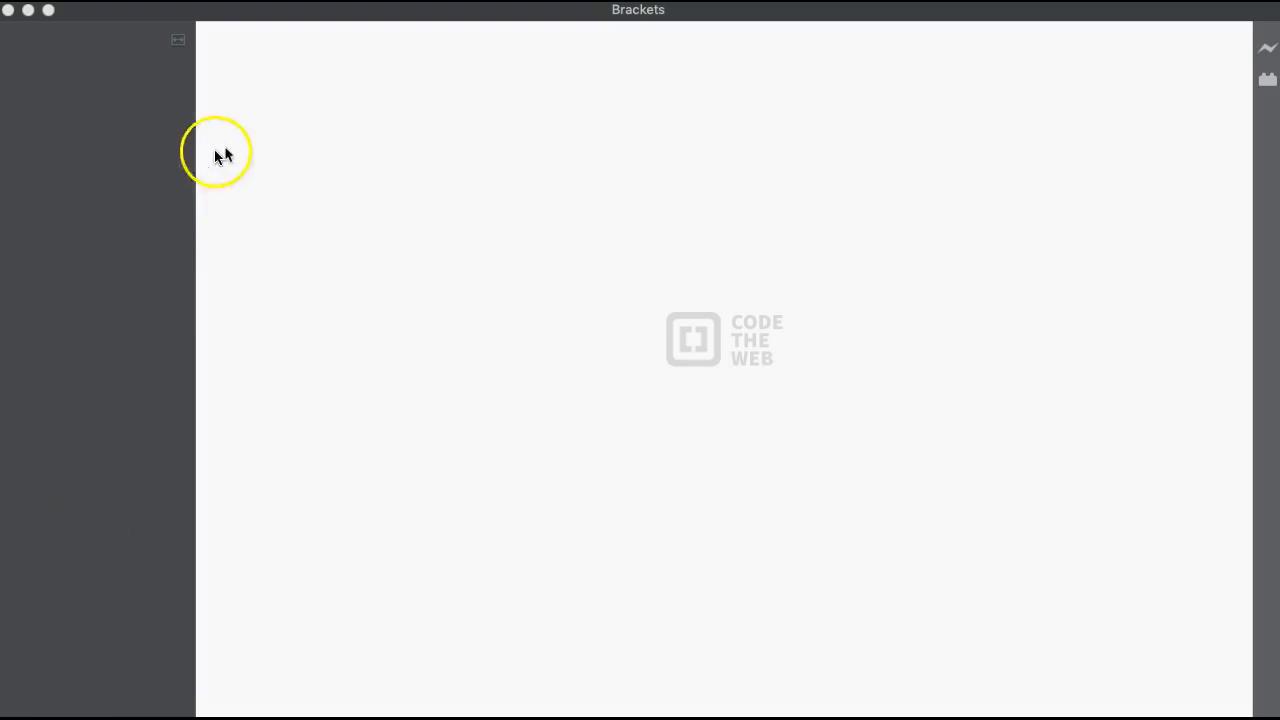
mouse_move(910, 154)
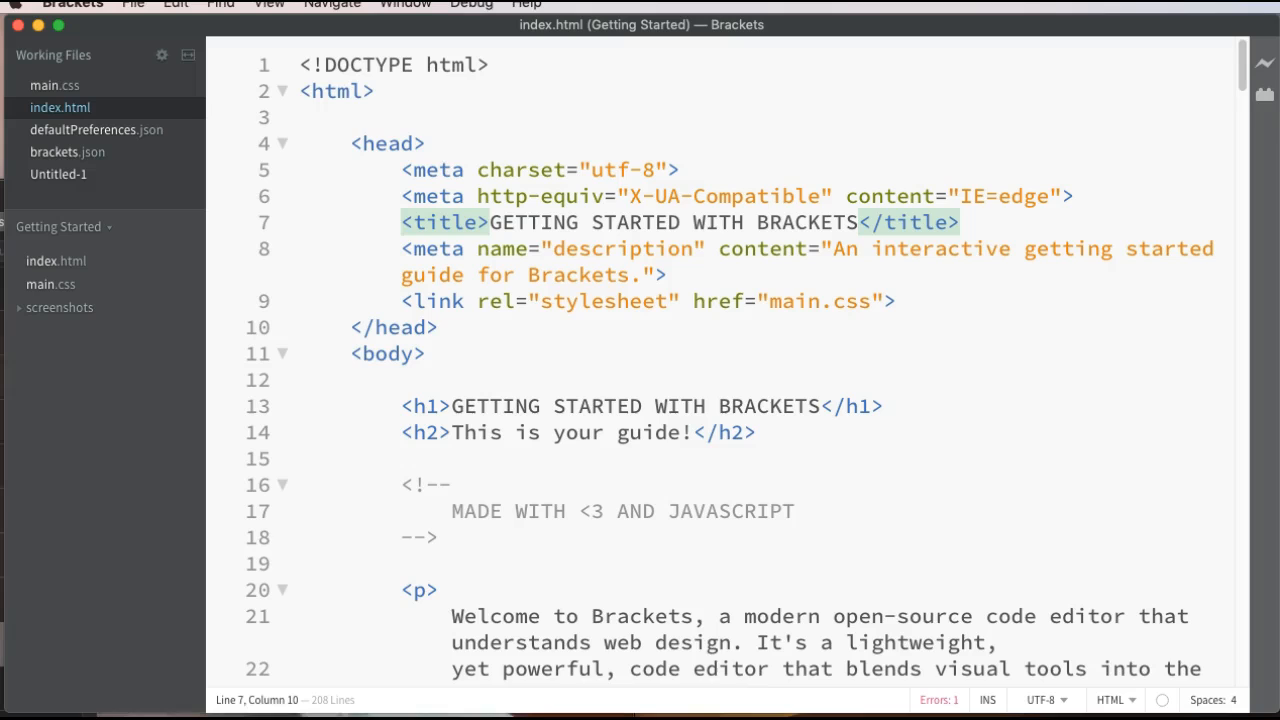
left_click(413, 222)
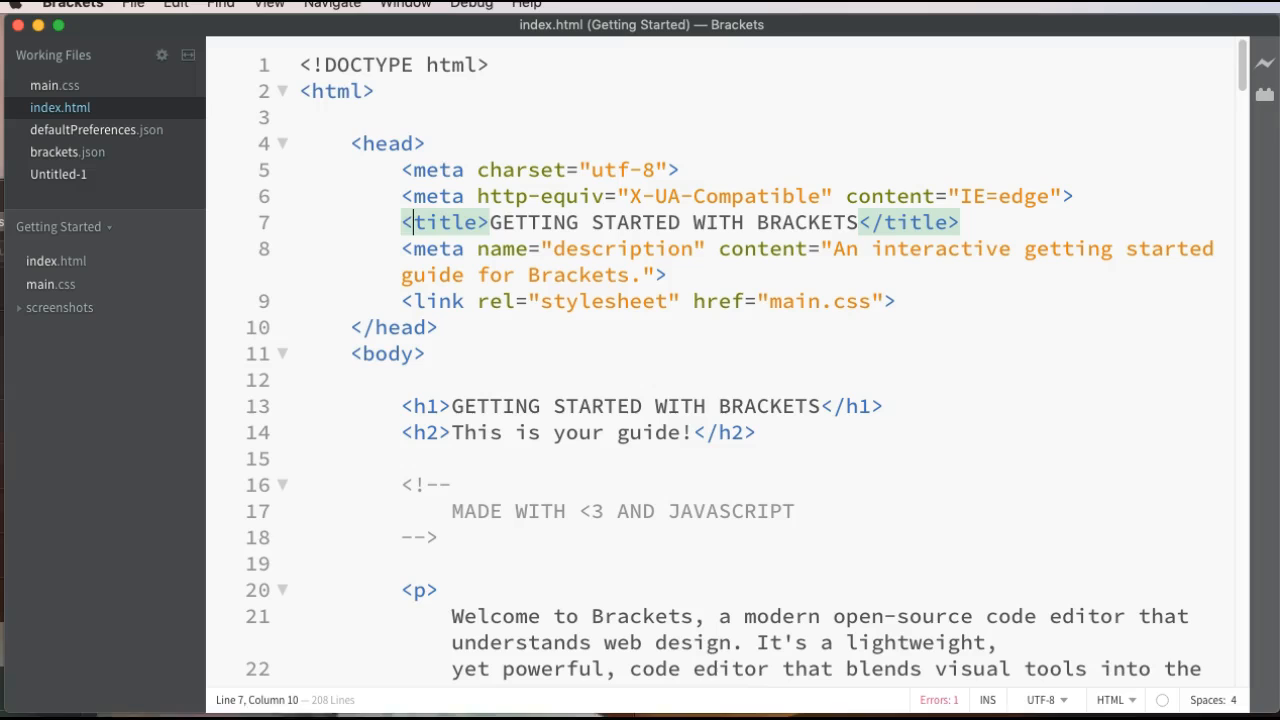
mouse_move(985, 475)
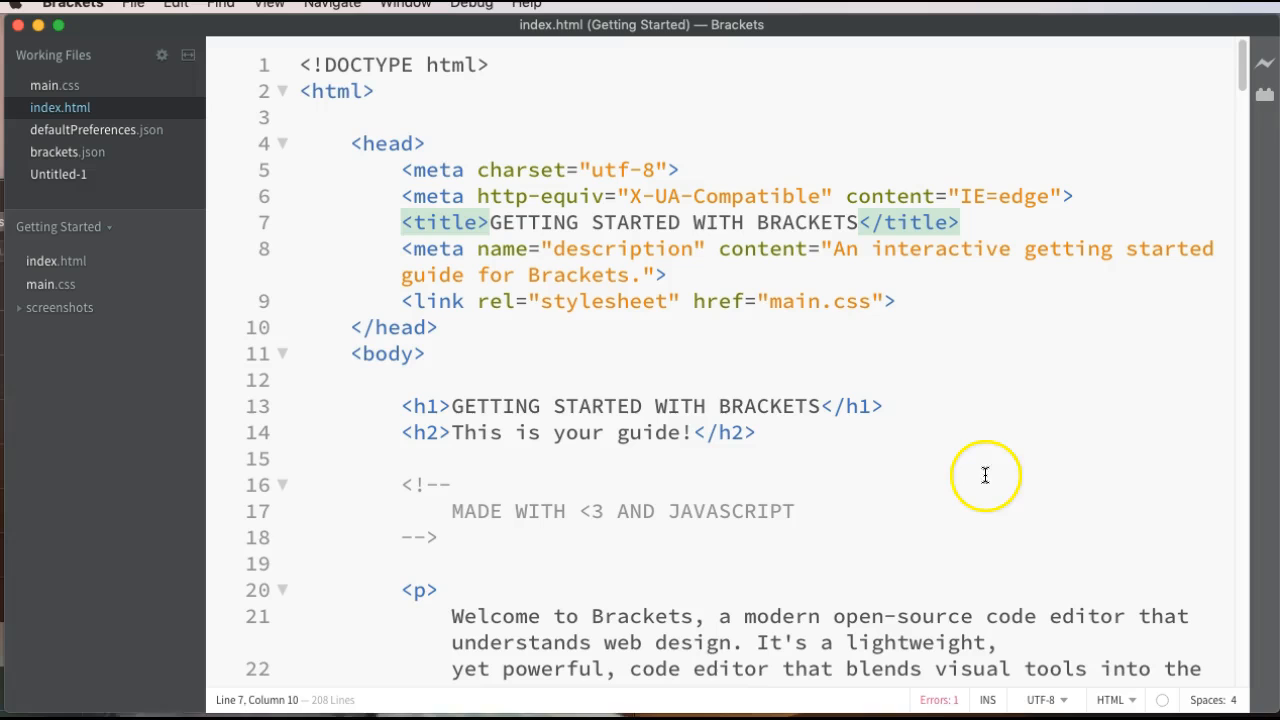
scroll("down", 3)
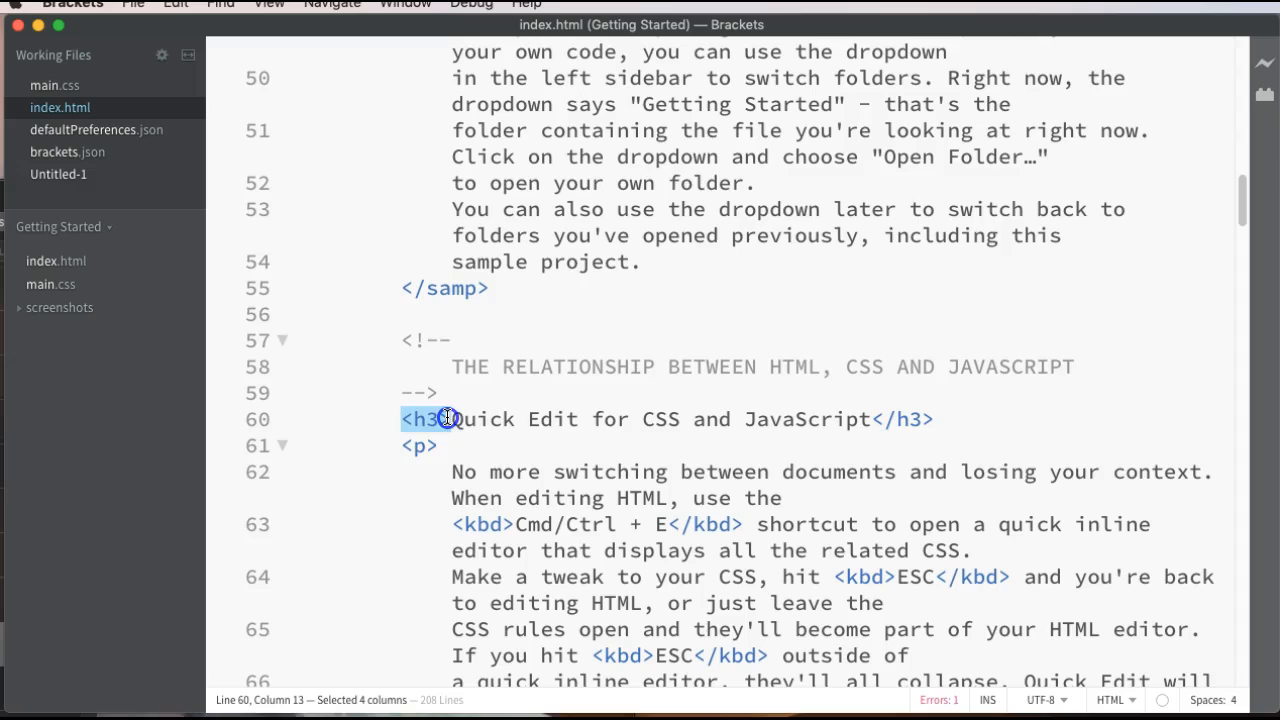
mouse_move(743, 478)
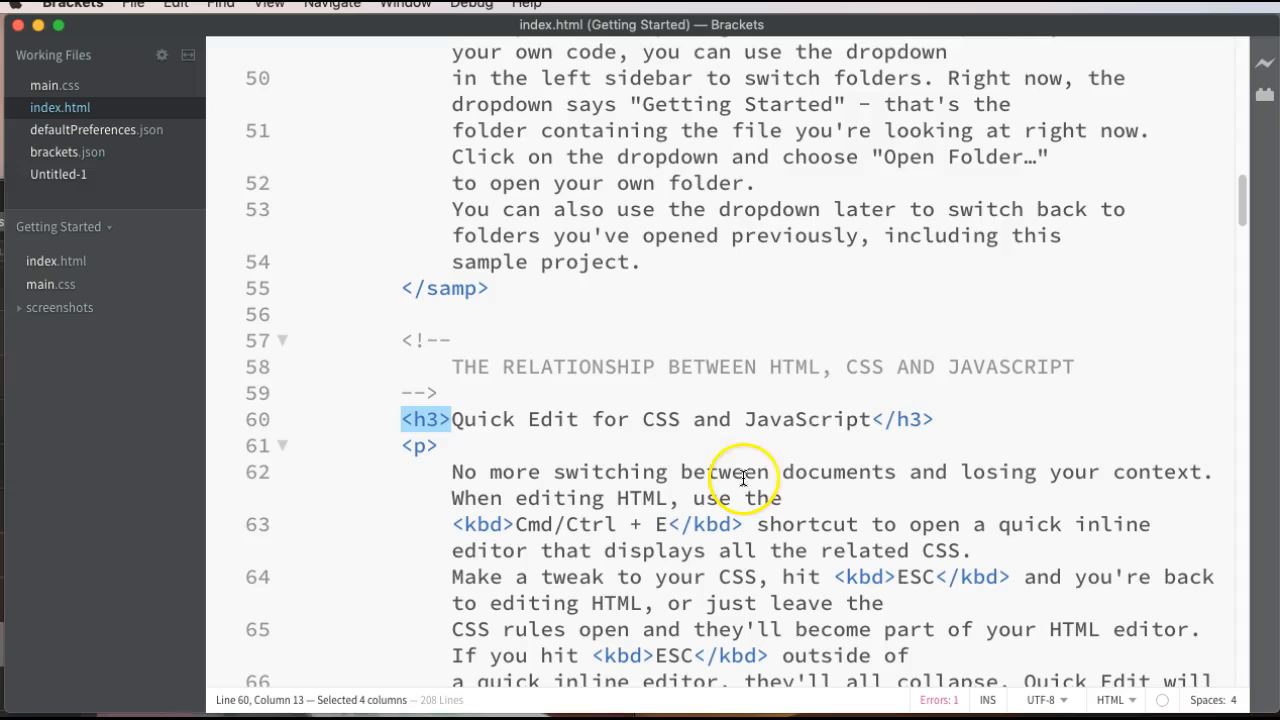
mouse_move(812, 419)
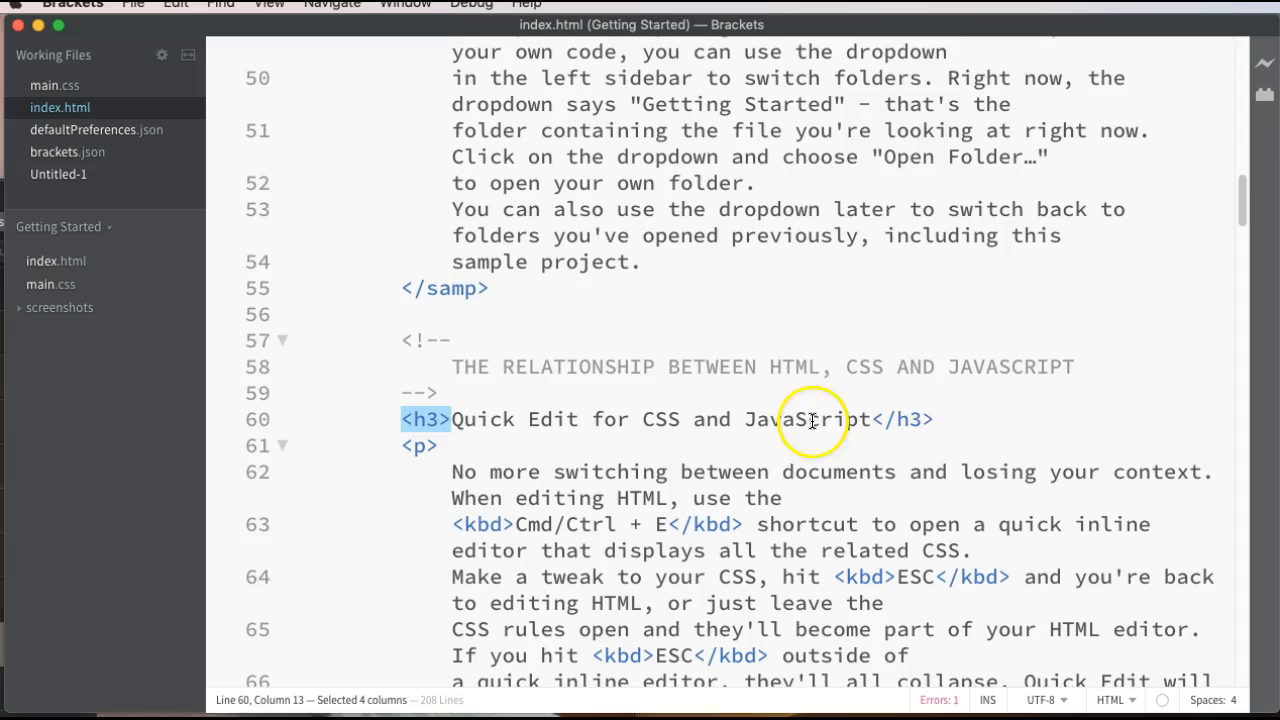
scroll("down", 3)
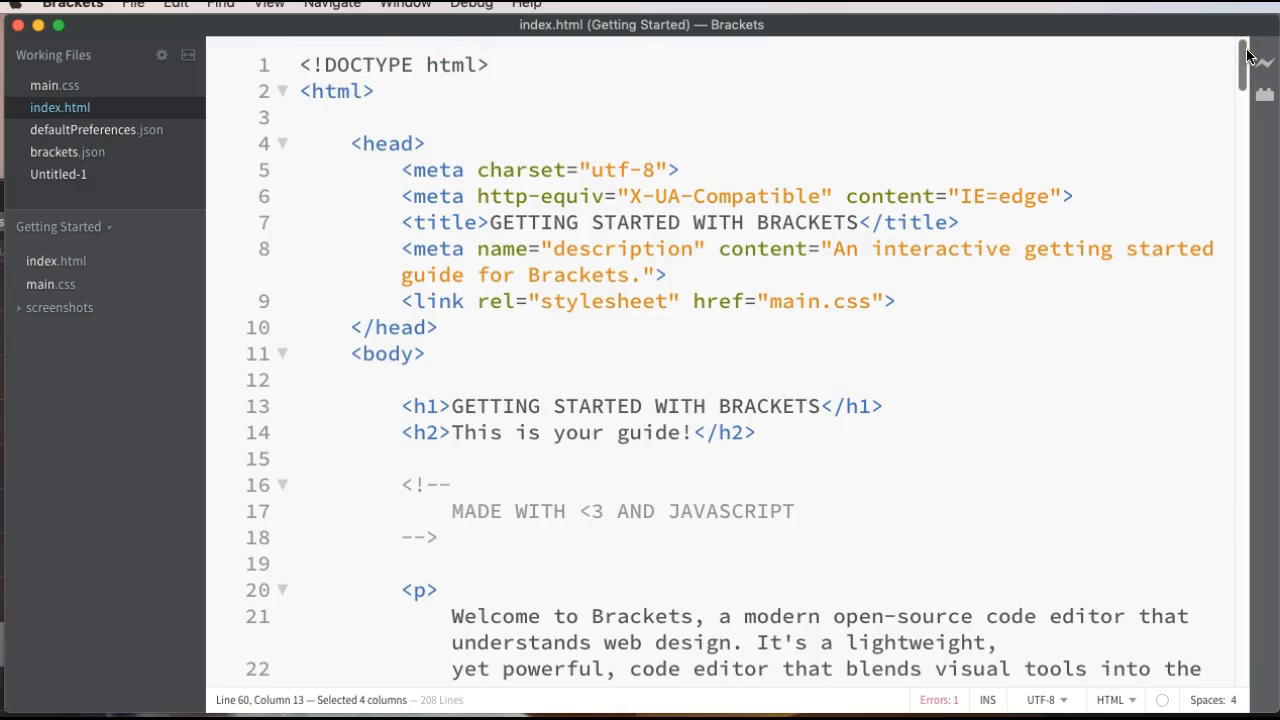
mouse_move(1245, 60)
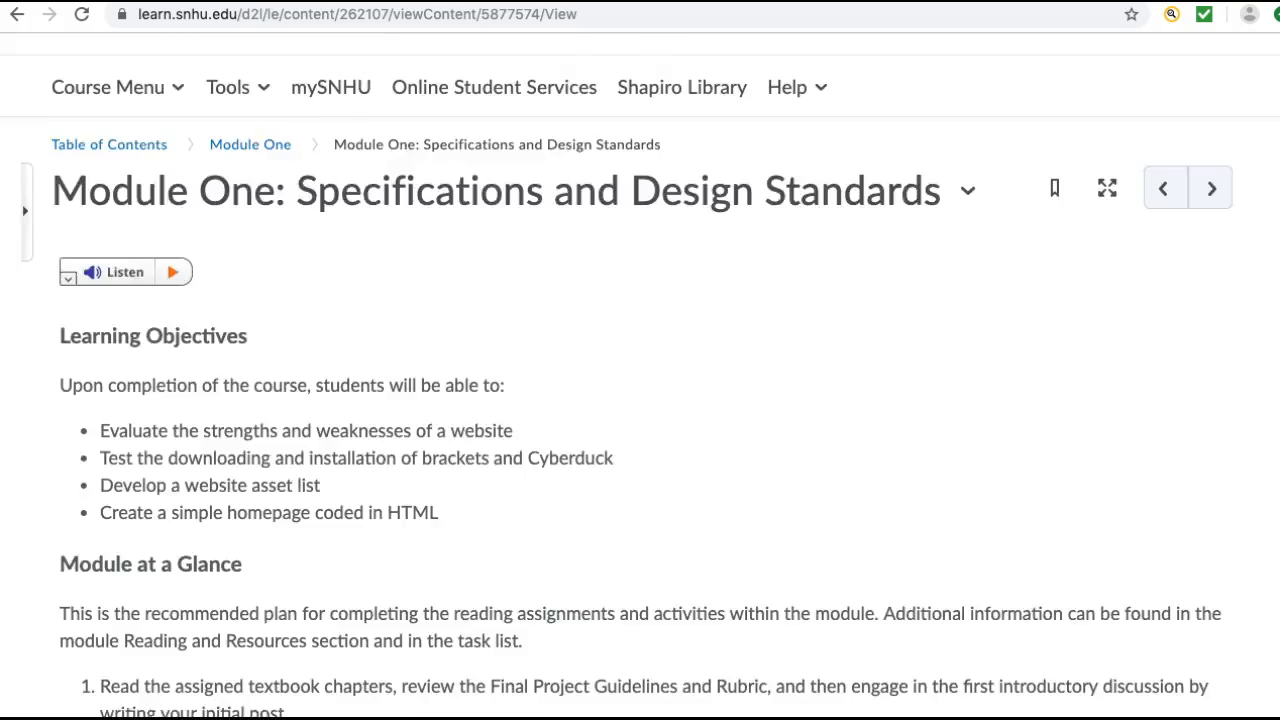
Step: Scroll through the Module One: Specifications and Design Standards overview and its learning objectives
scroll("down", 3)
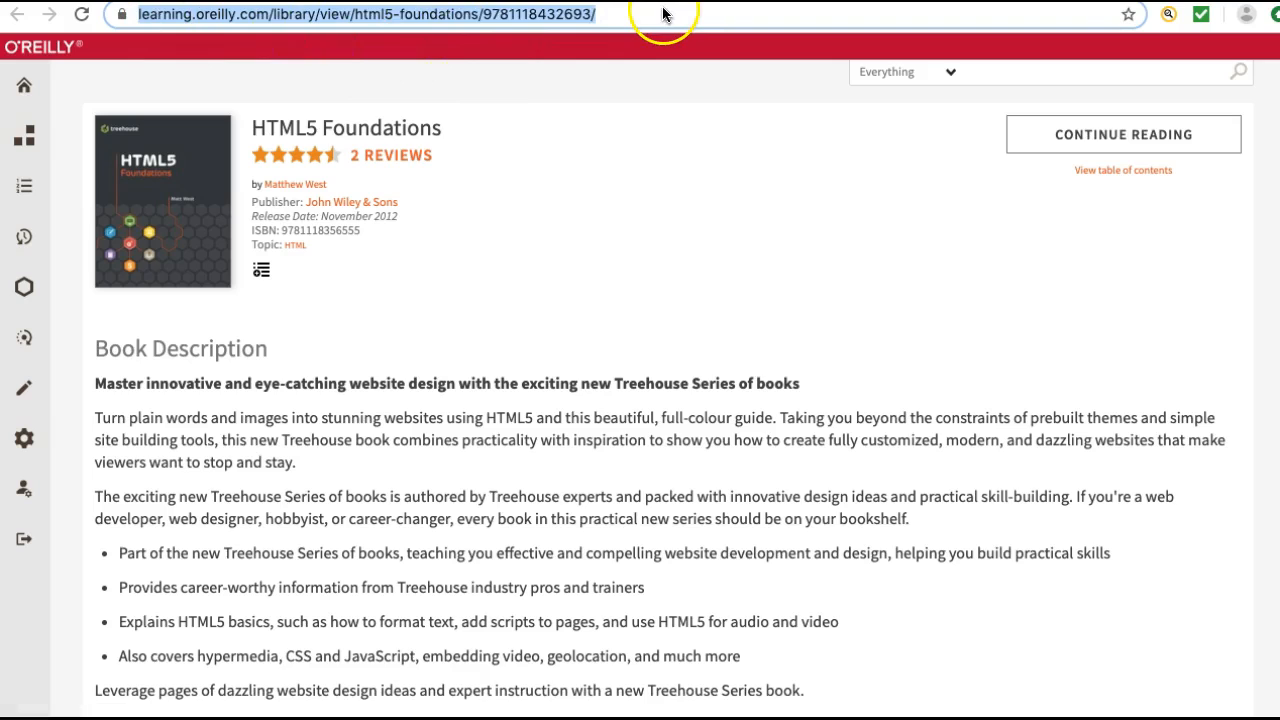
Step: Open Chapter 1: Getting Started with HTML5 and scroll to Setting Up Your Tools
scroll("down", 3)
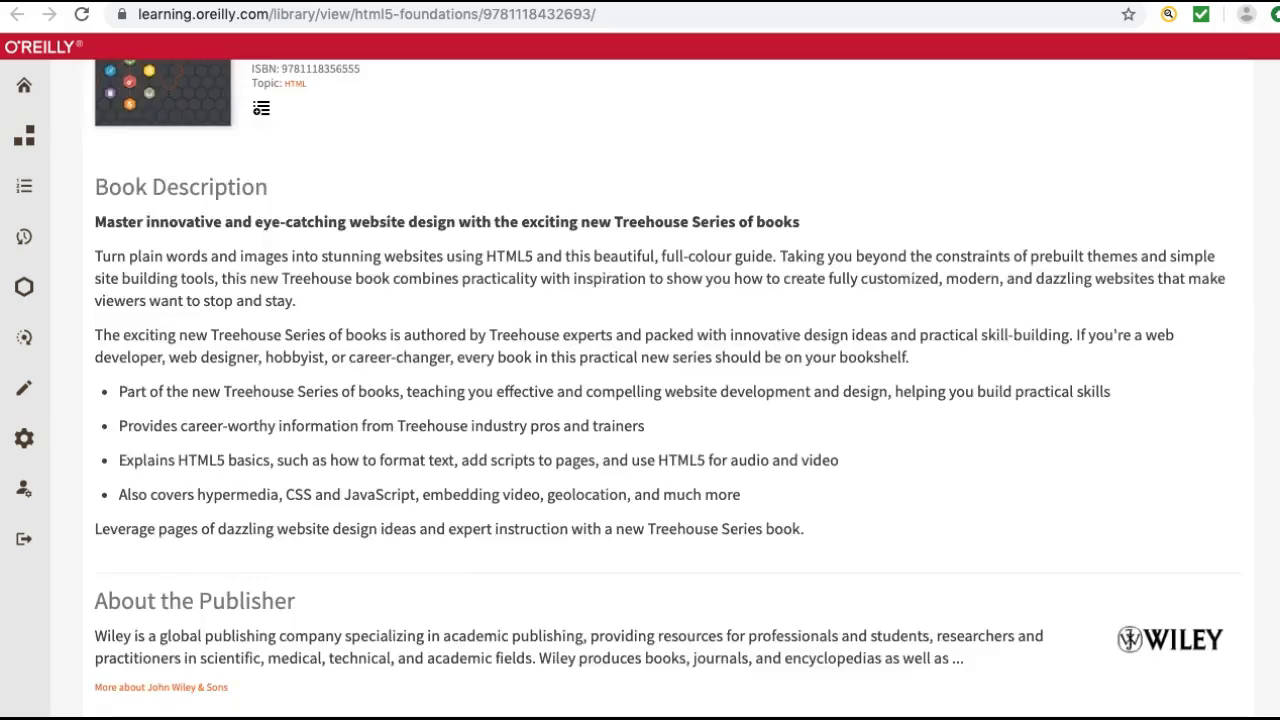
left_click(295, 493)
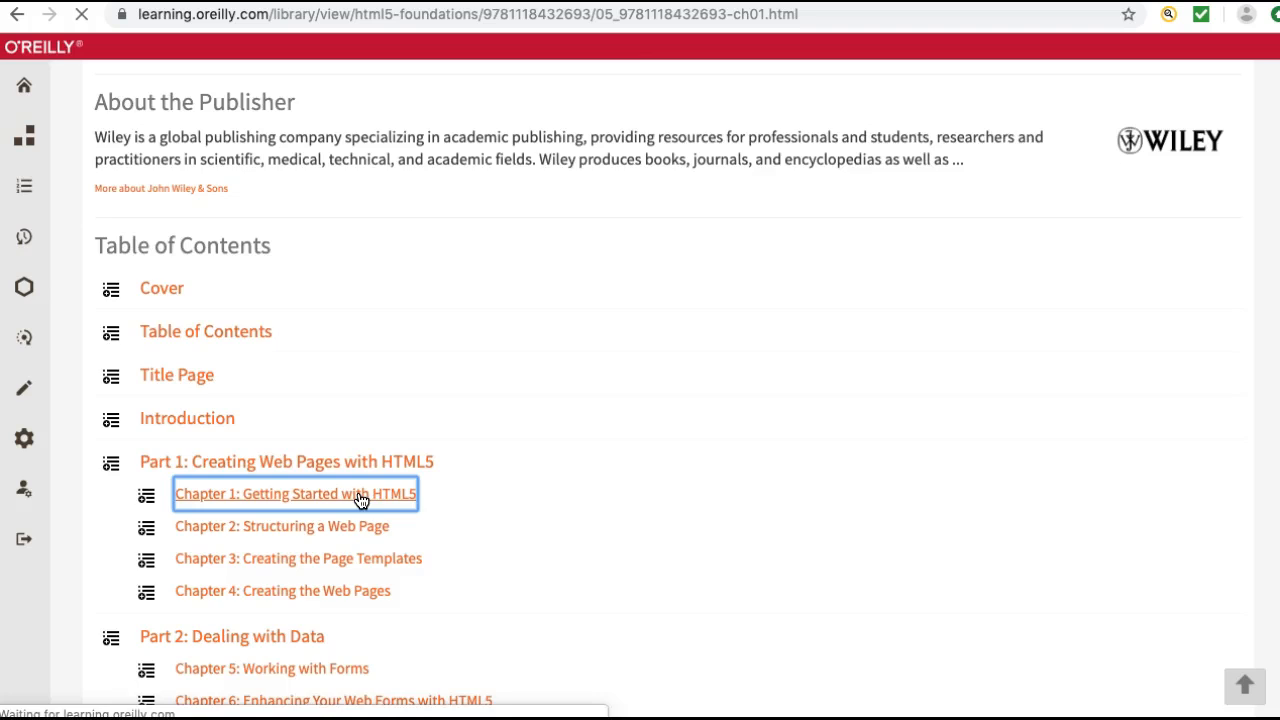
left_click(296, 493)
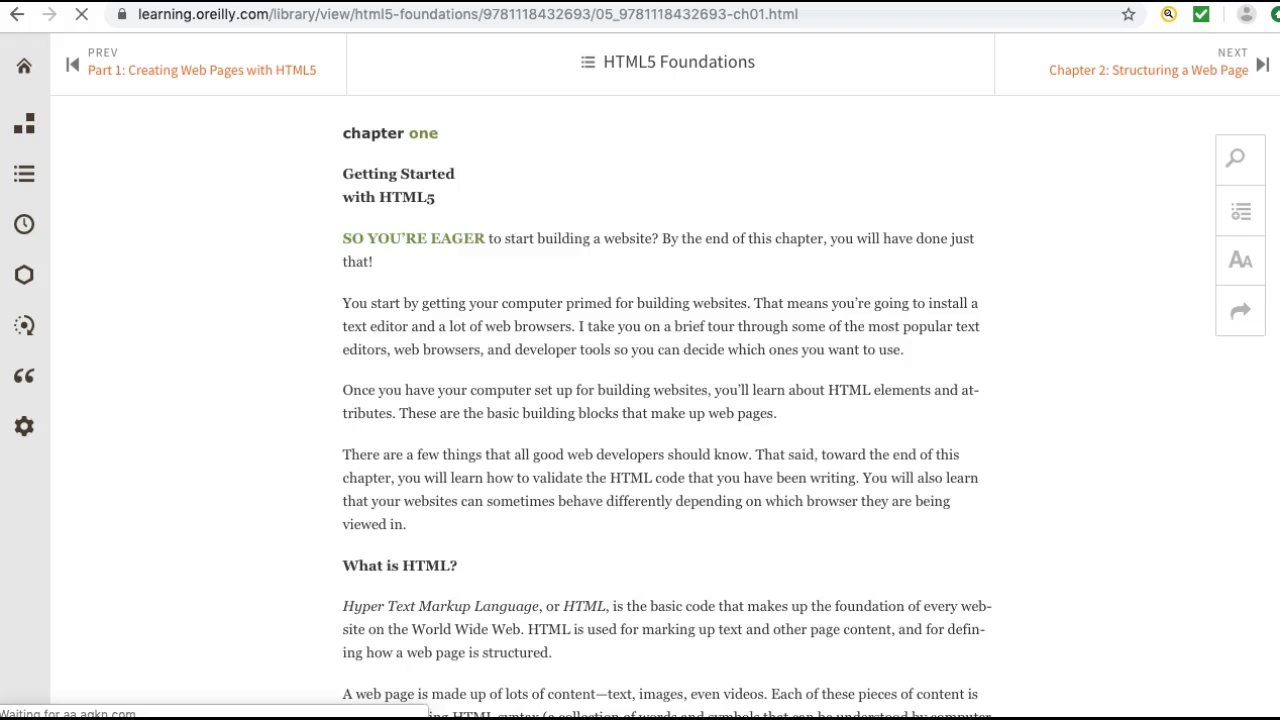
scroll("down", 3)
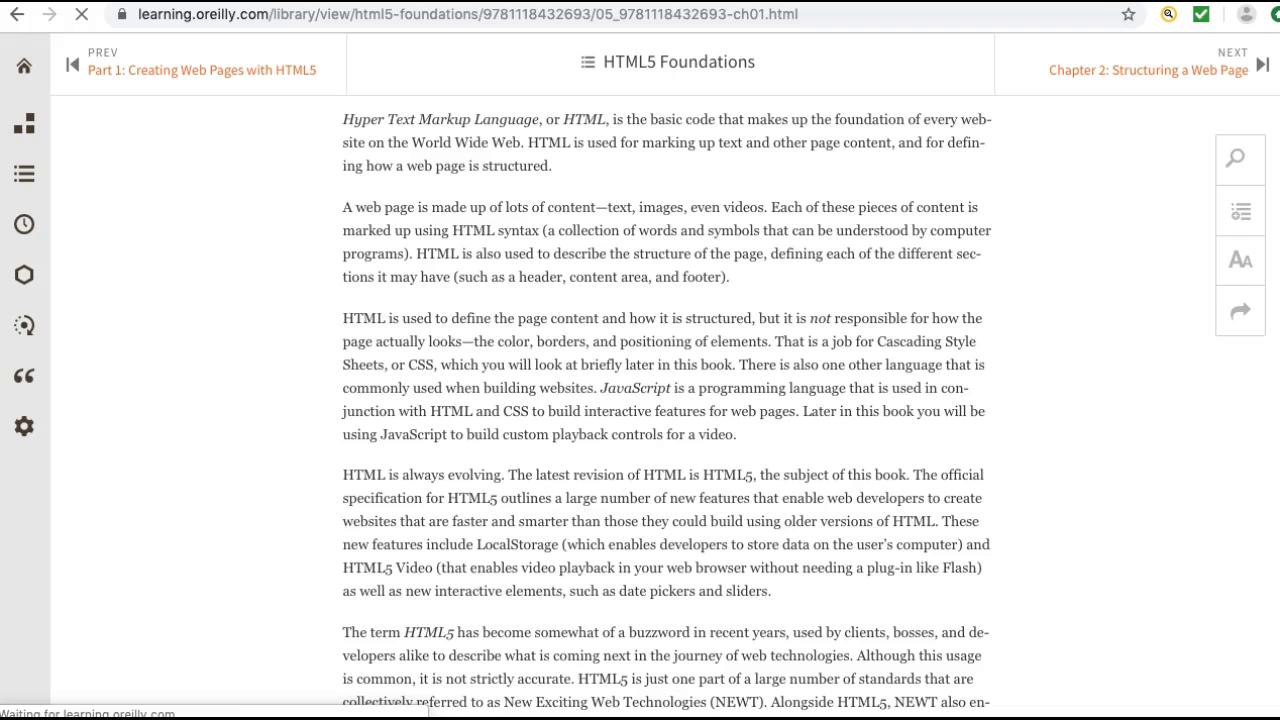
scroll("down", 3)
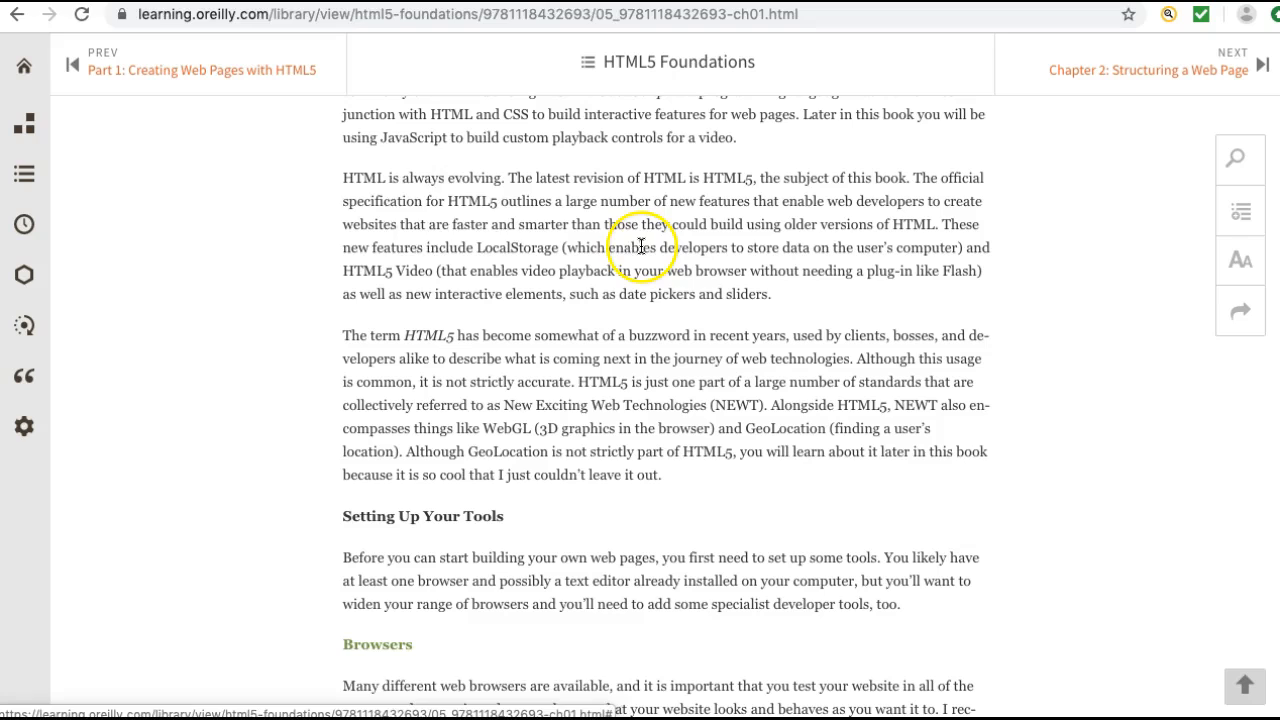
left_click(465, 14)
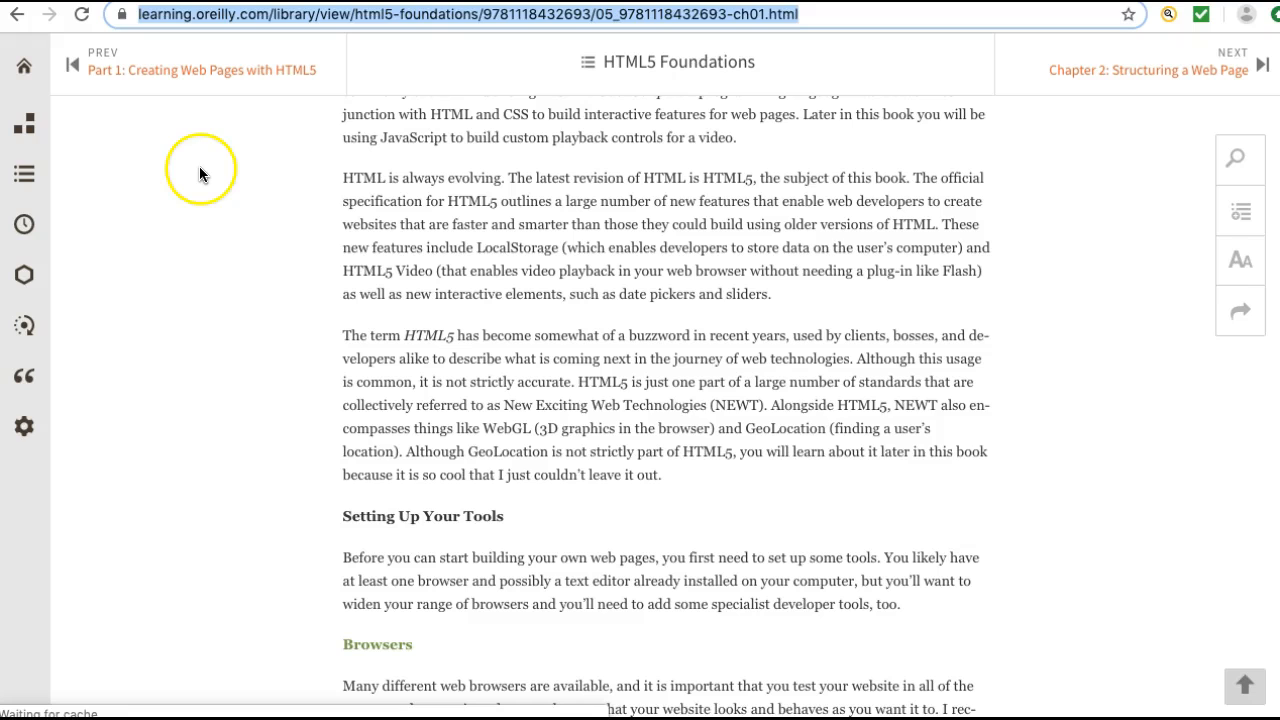
Step: Go to w3schools.com to load the W3Schools home page with its HTML example
type("w3schools.com")
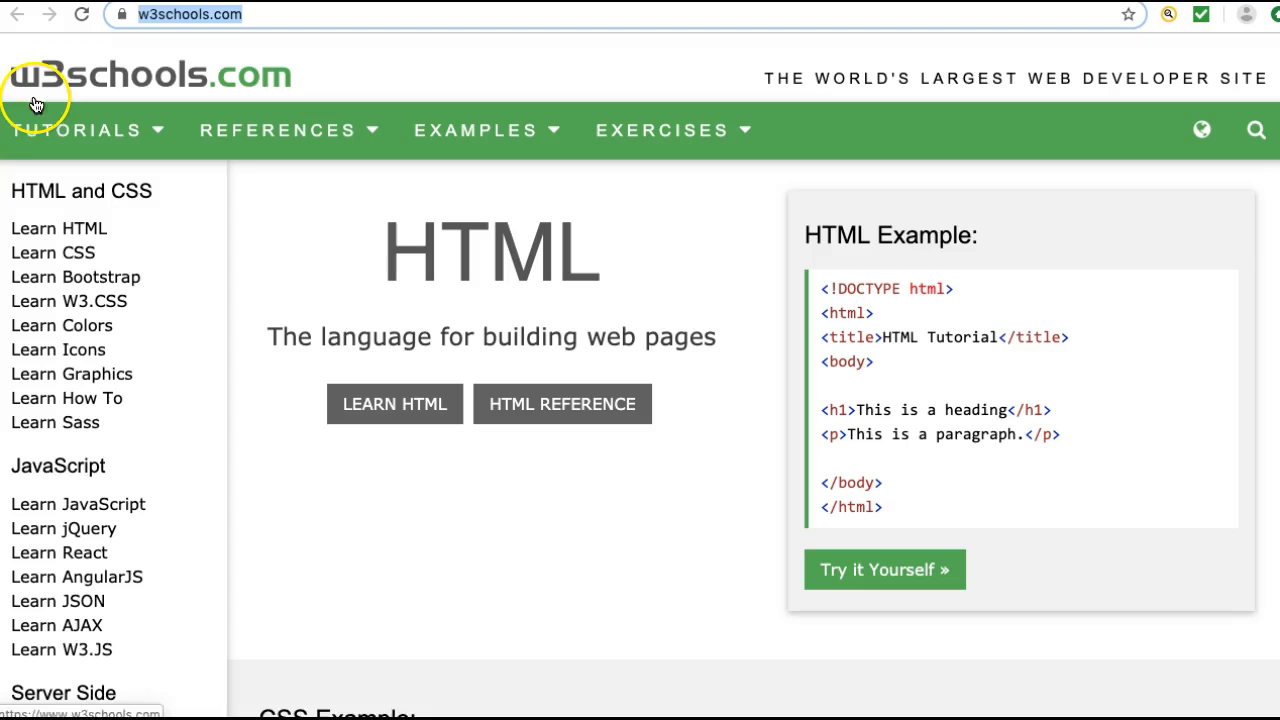
mouse_move(240, 130)
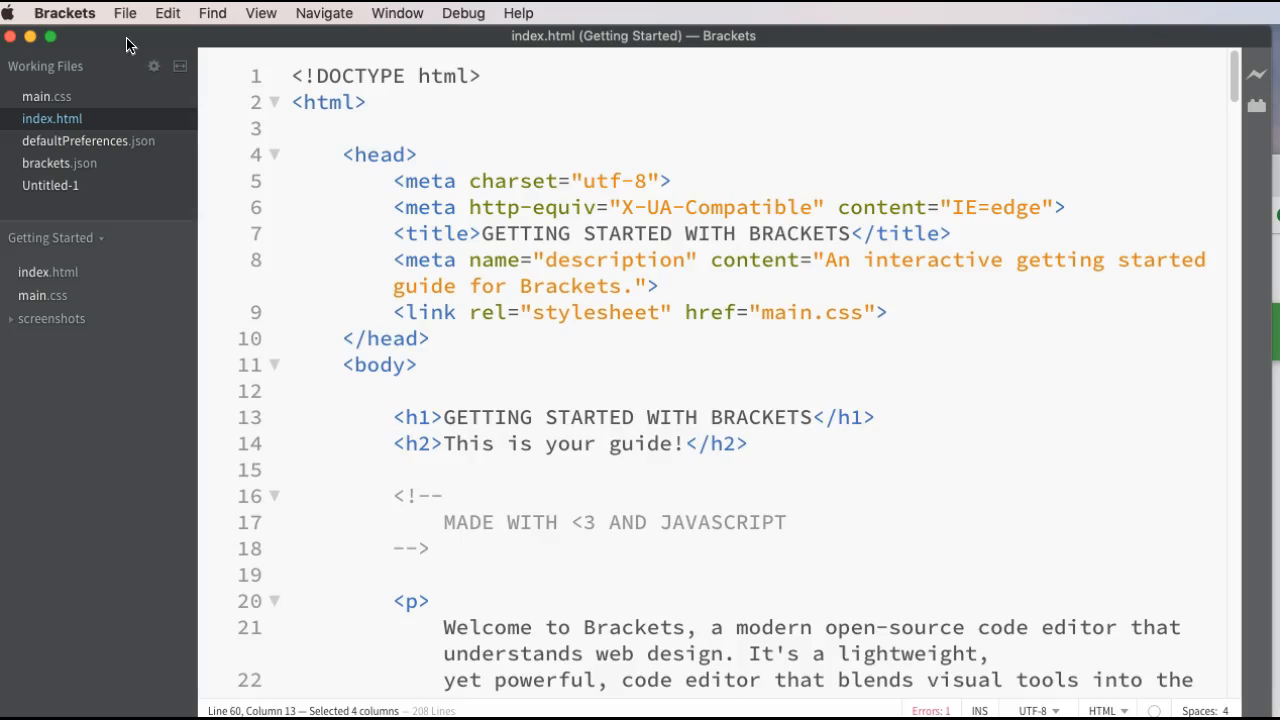
Step: Create a new Brackets file and paste in the W3Schools HTML example
left_click(124, 13)
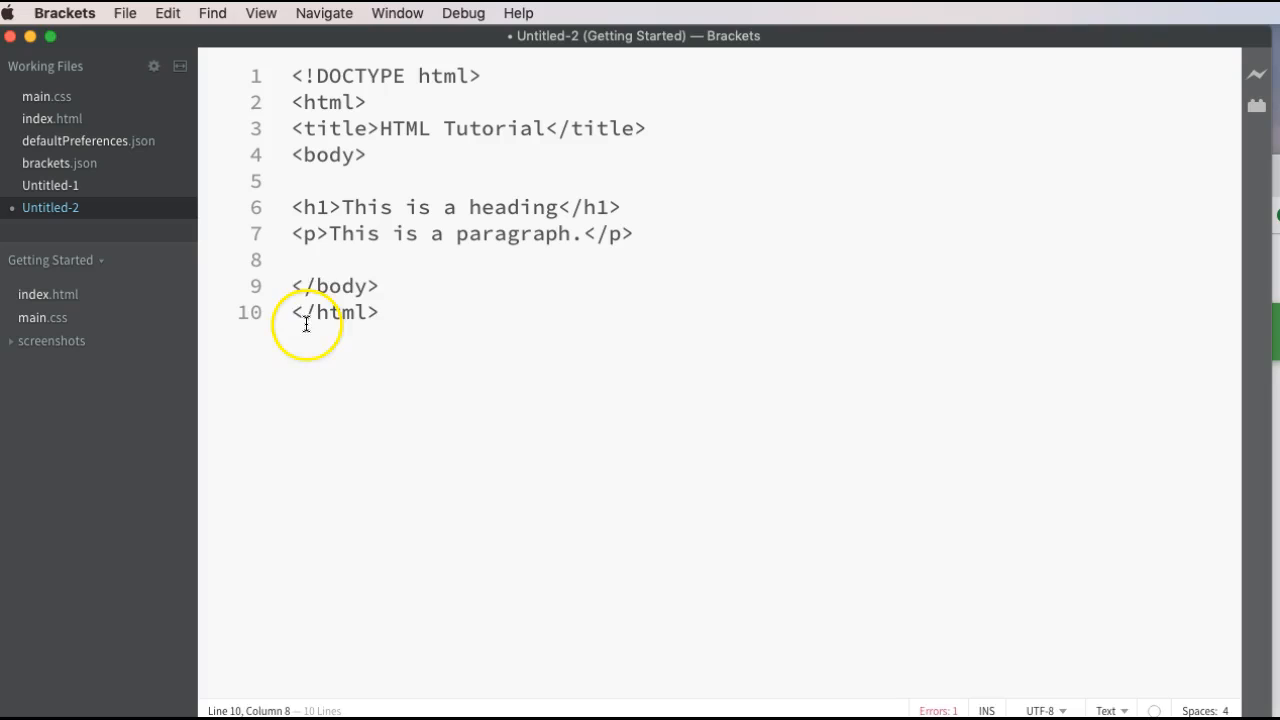
mouse_move(415, 341)
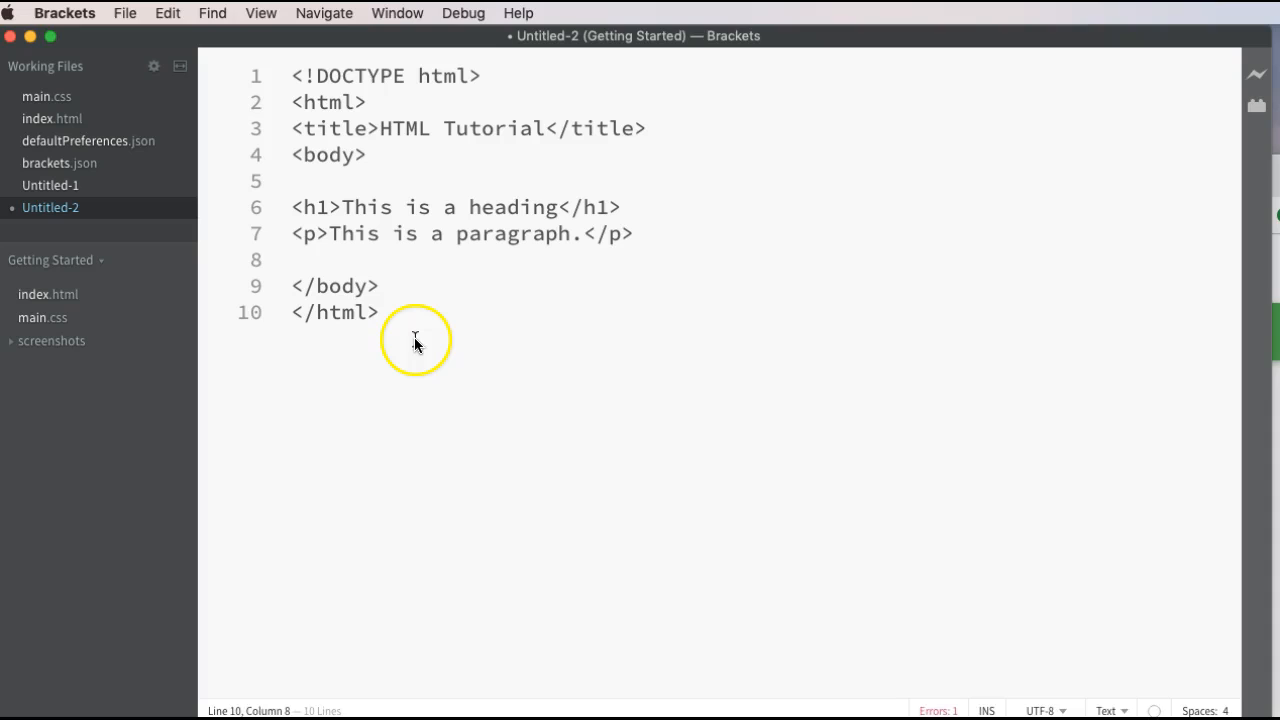
Step: Change the page title to 'Week 1 Code' and duplicate the paragraph line six times
left_click_drag(342, 207, 548, 207)
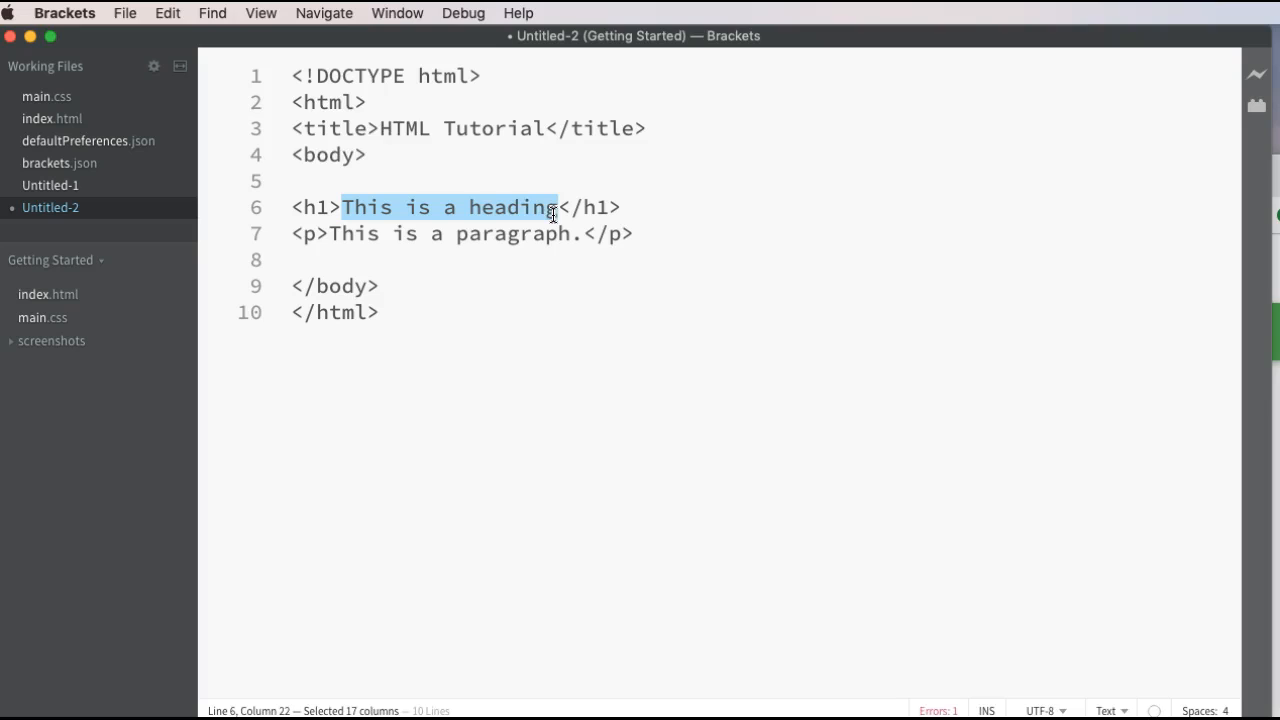
double_click(490, 128)
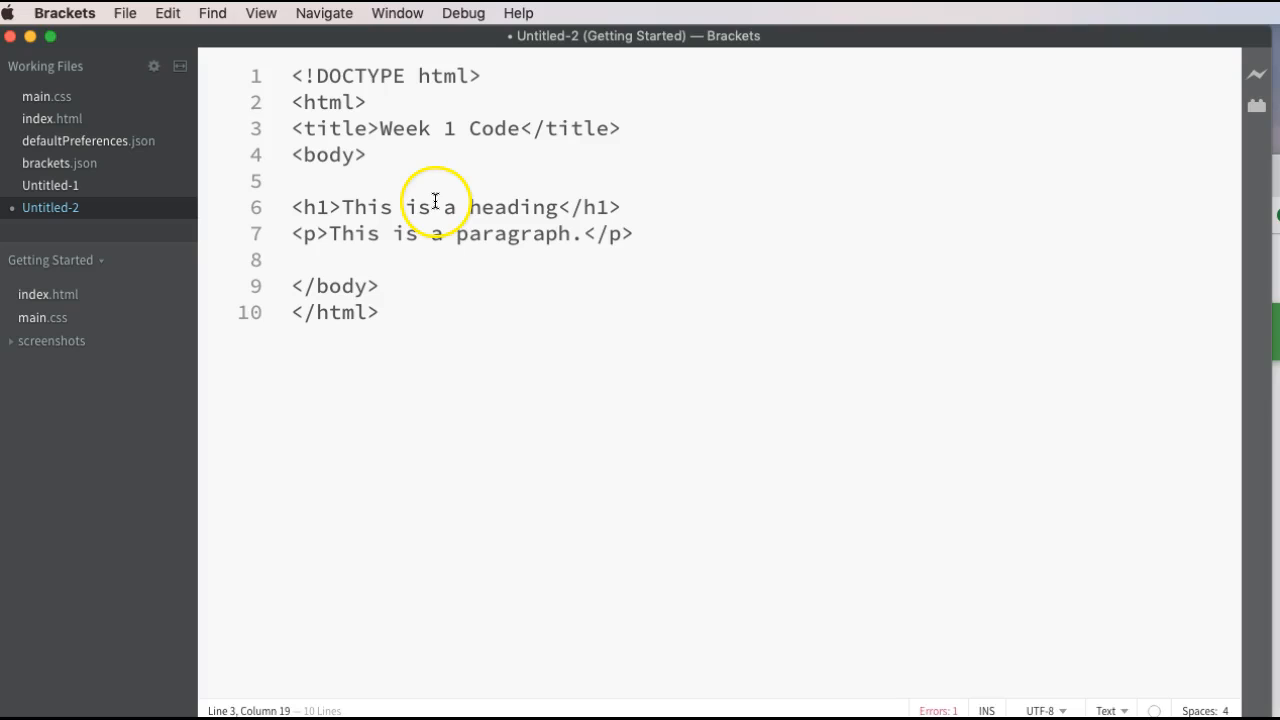
left_click_drag(331, 233, 588, 233)
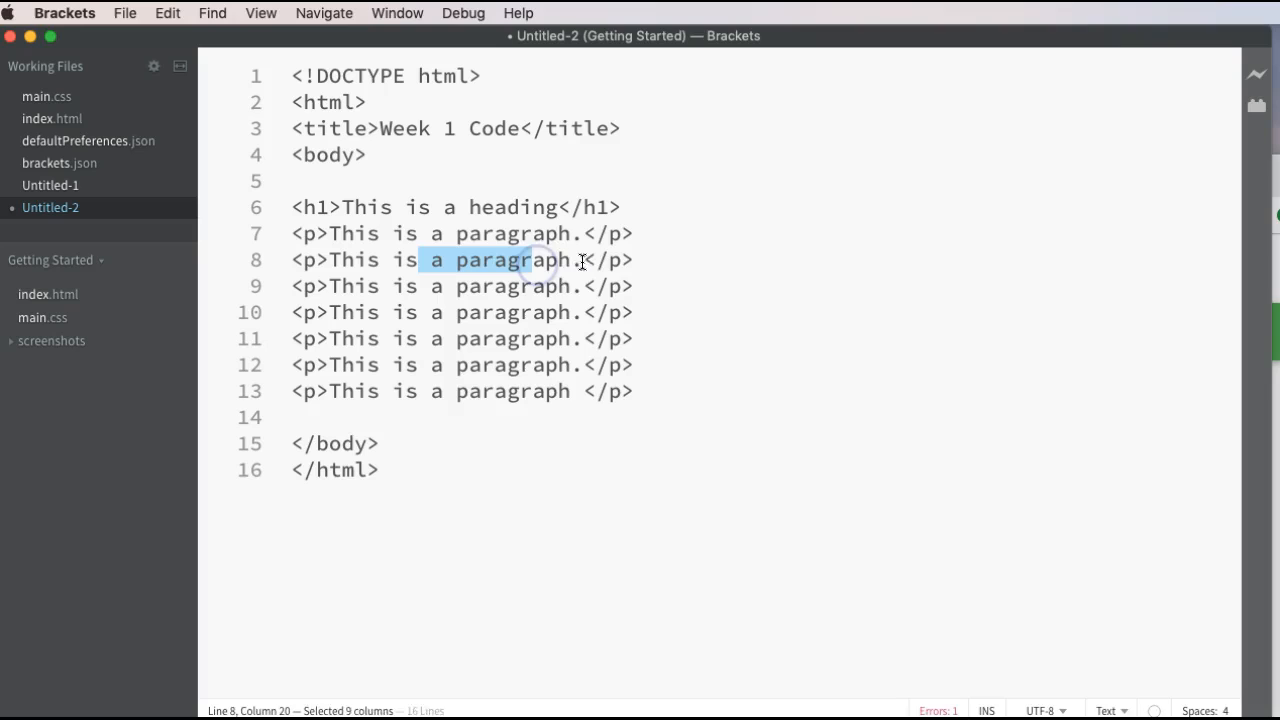
Step: Add the filler text 'hjhjkjhjjhjjhjkkjjk' to the second paragraph
type("hjhjkjhjjhjjhjkkjjk")
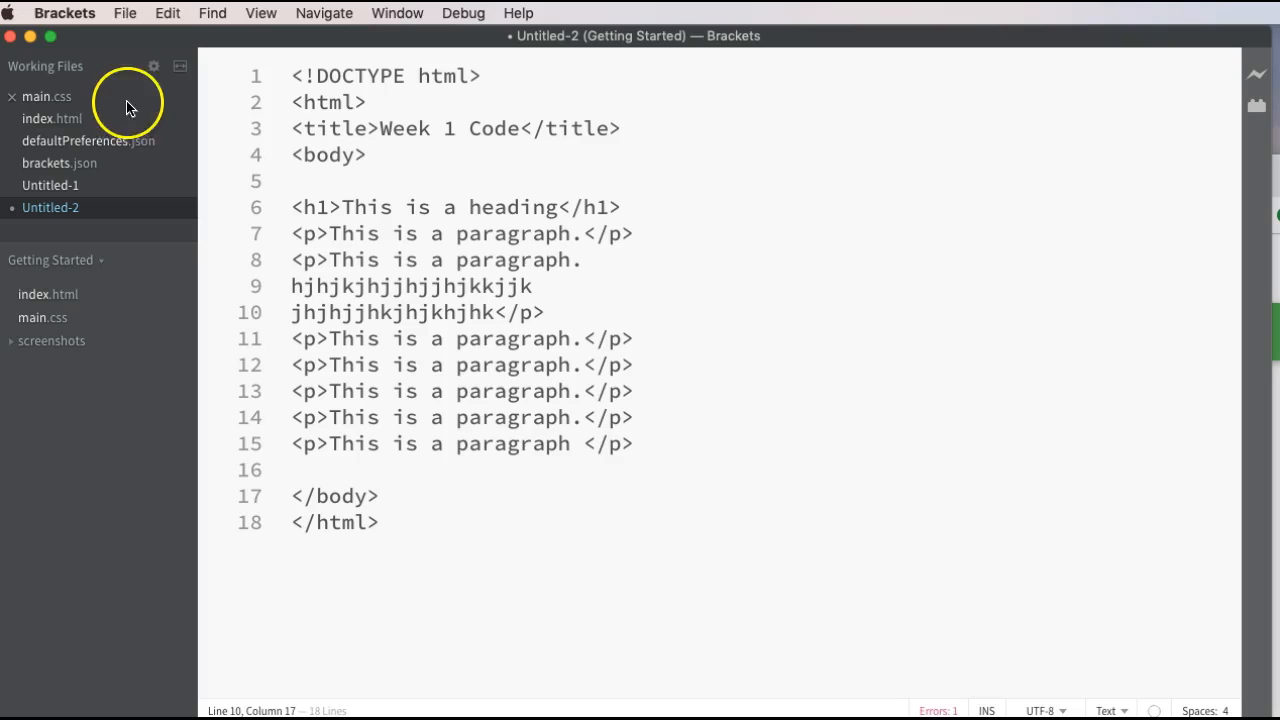
left_click(125, 13)
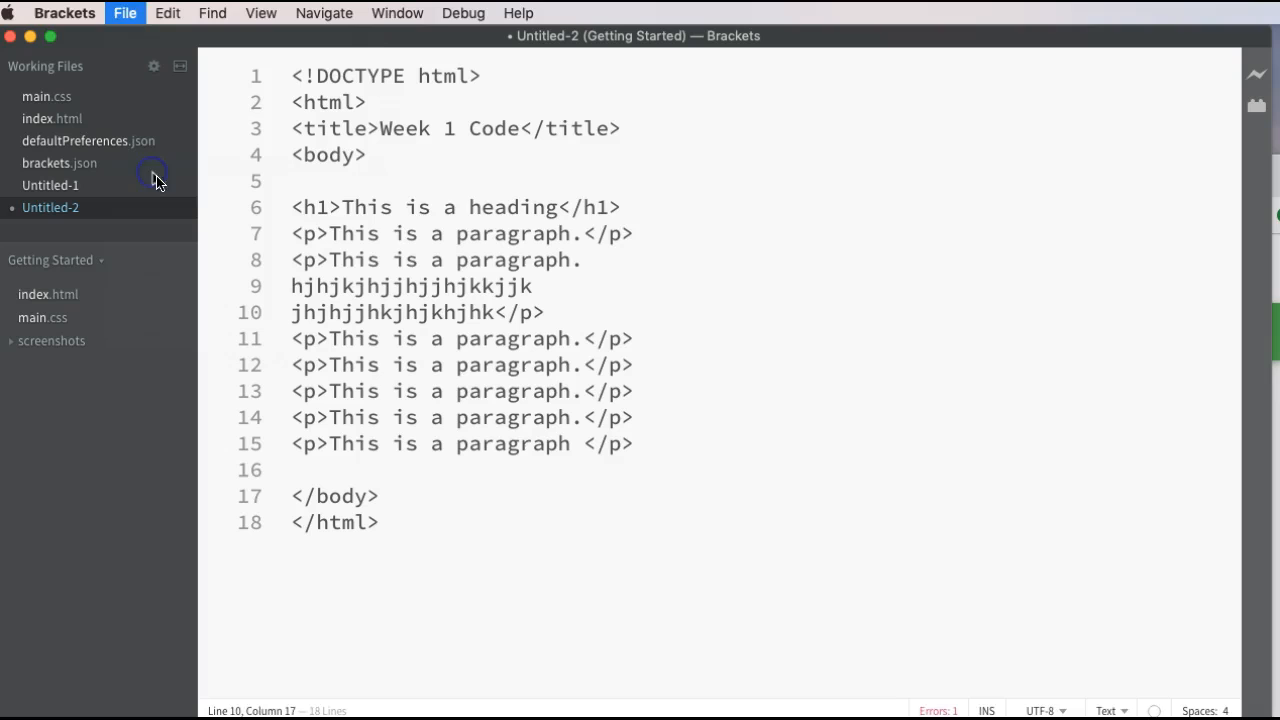
Step: Save the page as index.html in the Desktop folder, then switch to Dreamweaver
left_click(125, 13)
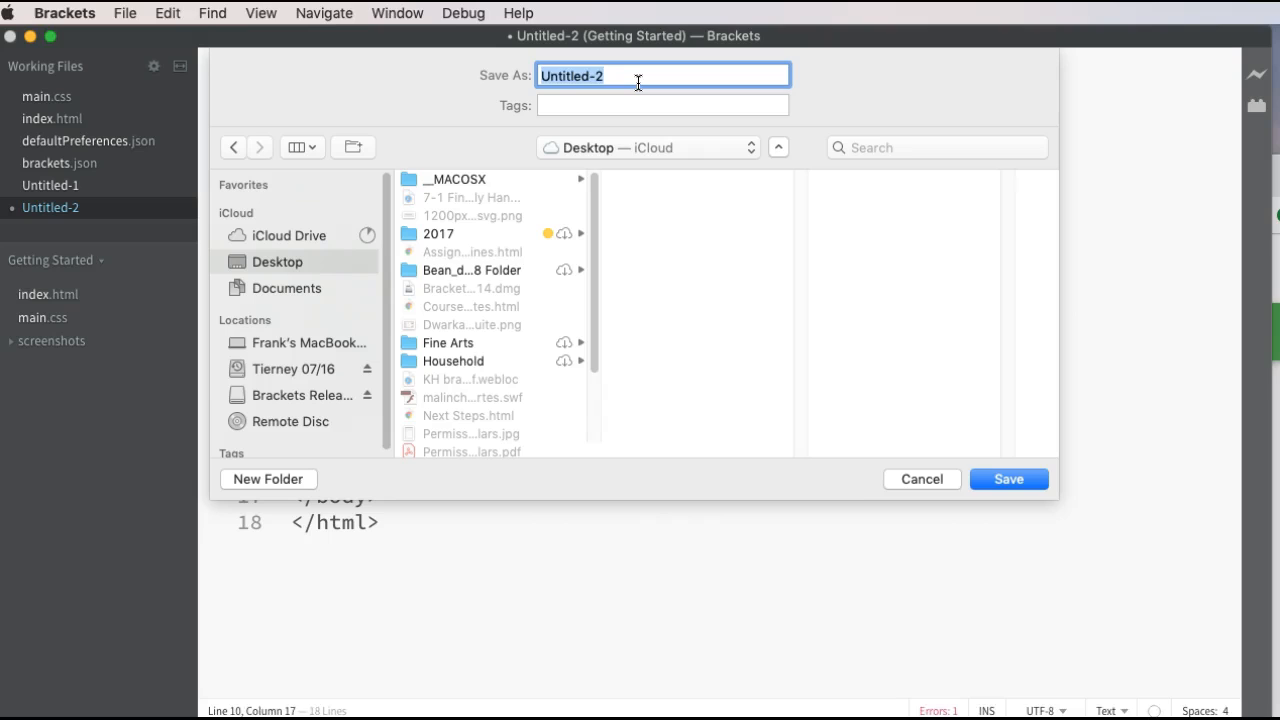
type("index.html")
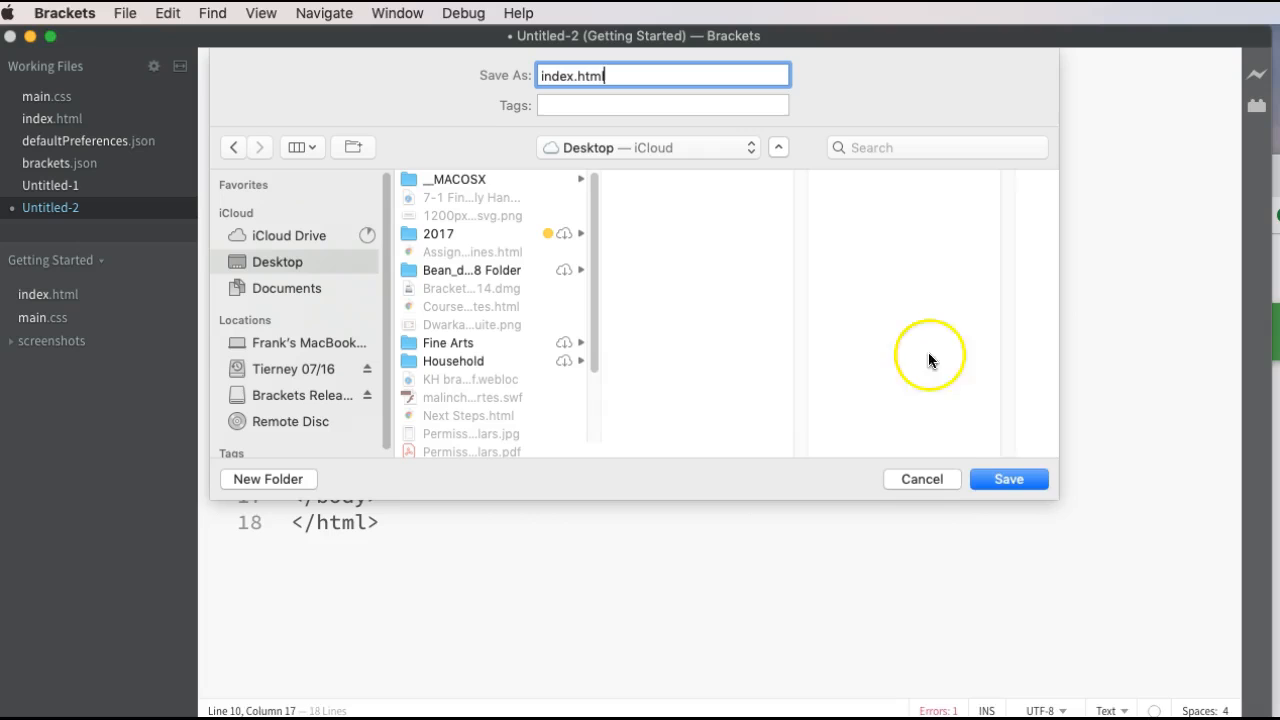
left_click(1008, 478)
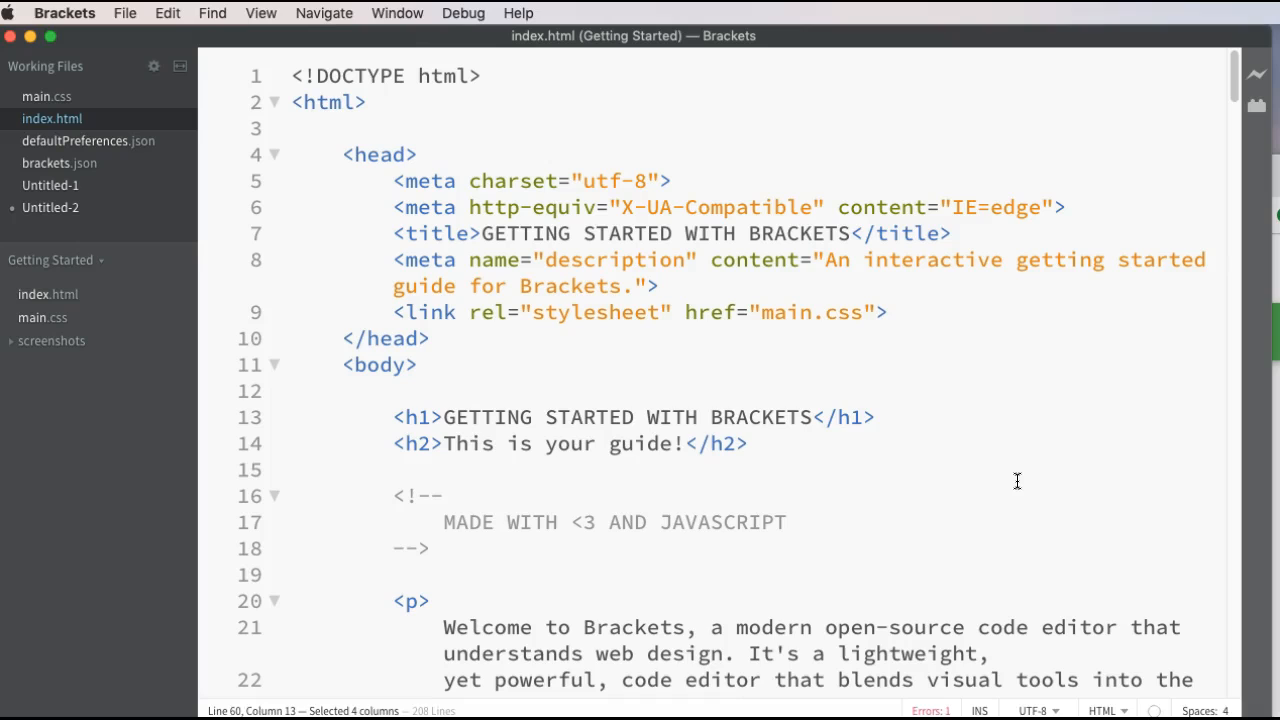
left_click(78, 207)
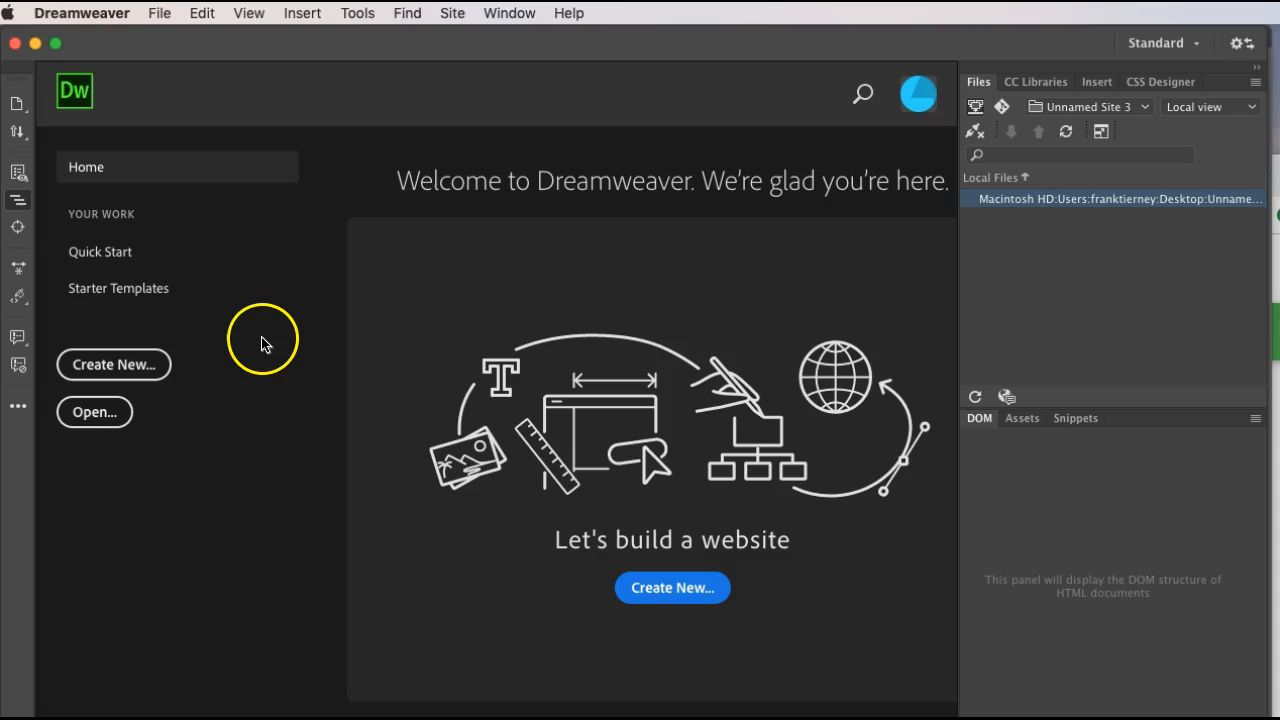
mouse_move(150, 25)
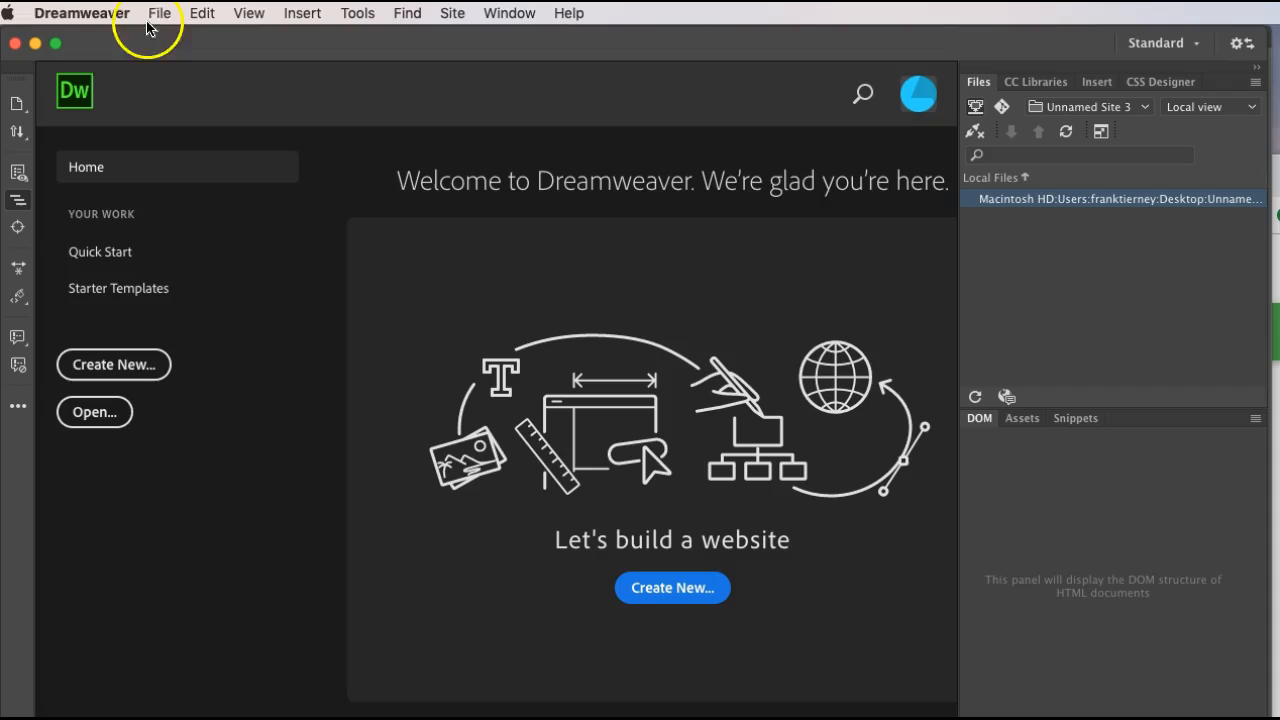
Step: Start a new document from Dreamweaver's File menu
left_click(159, 13)
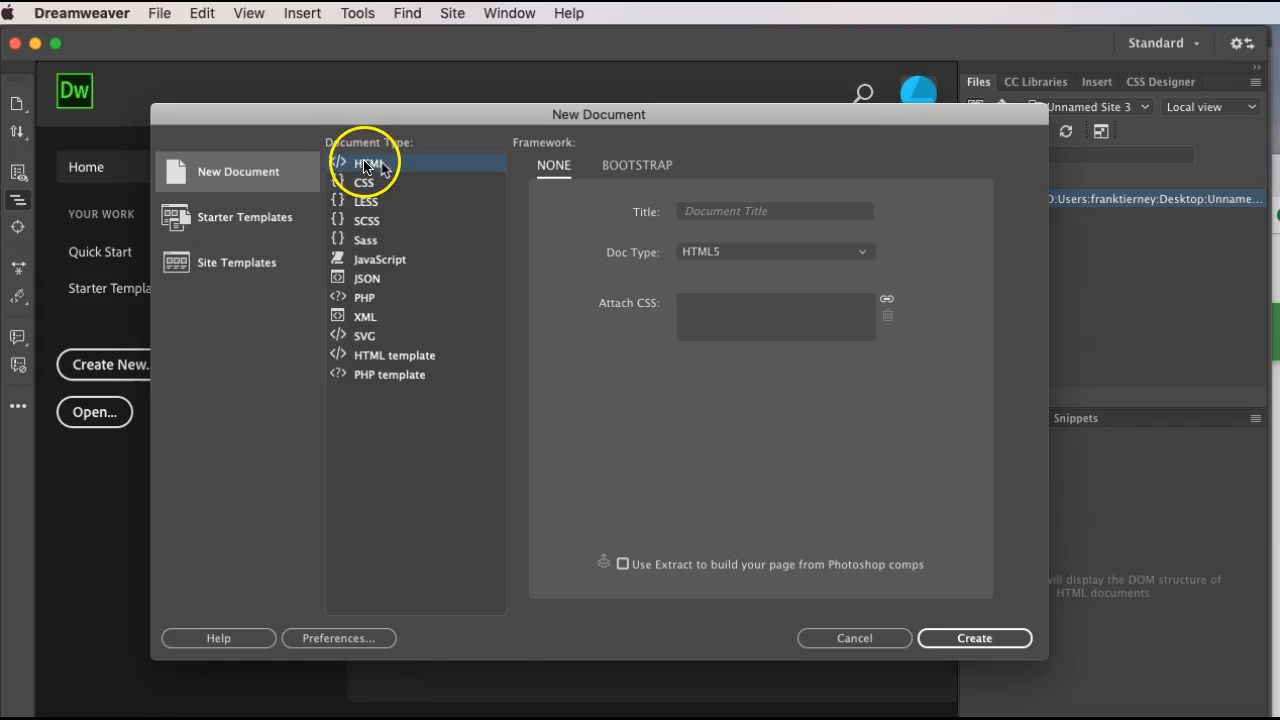
Step: Create a new page with HTML document type and HTML5 doc type
left_click(973, 638)
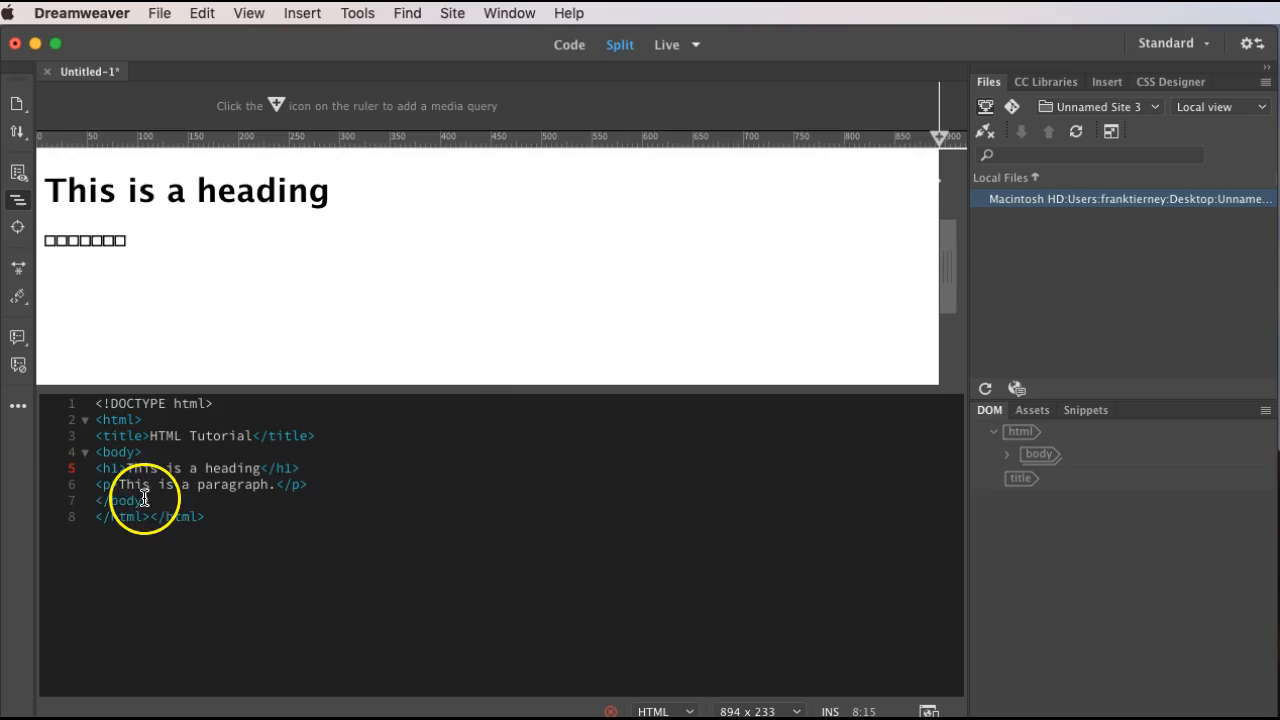
Step: Place the insertion point in the Code pane of the HTML Tutorial page
left_click(249, 13)
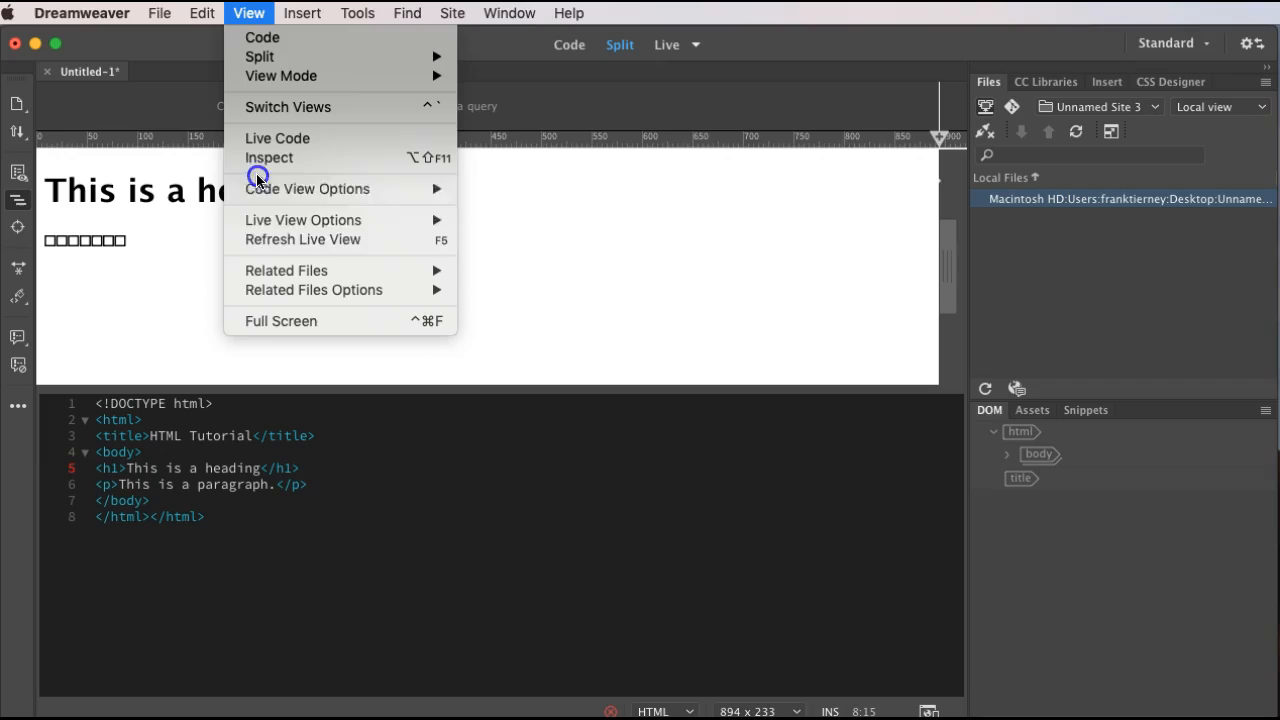
Step: Delete the duplicate </html> tag and save the page as index.html, keeping Documents
left_click(293, 484)
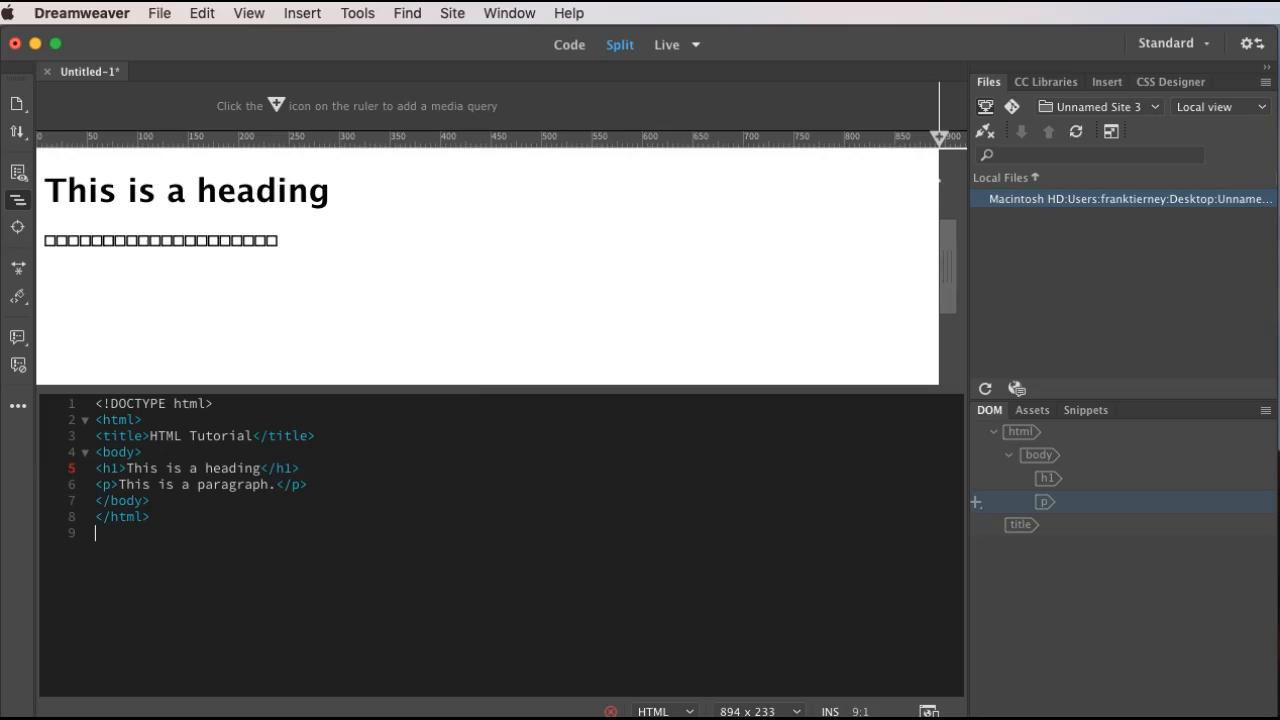
left_click(249, 13)
type("index.html")
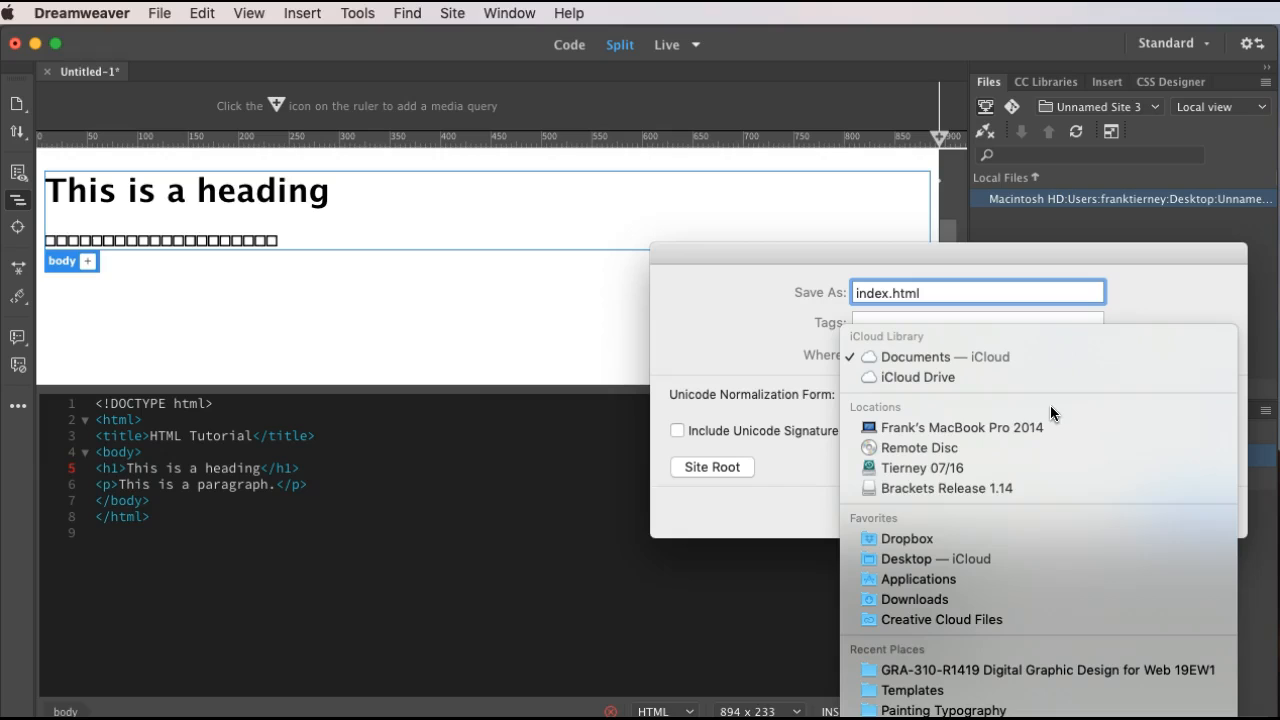
left_click(935, 356)
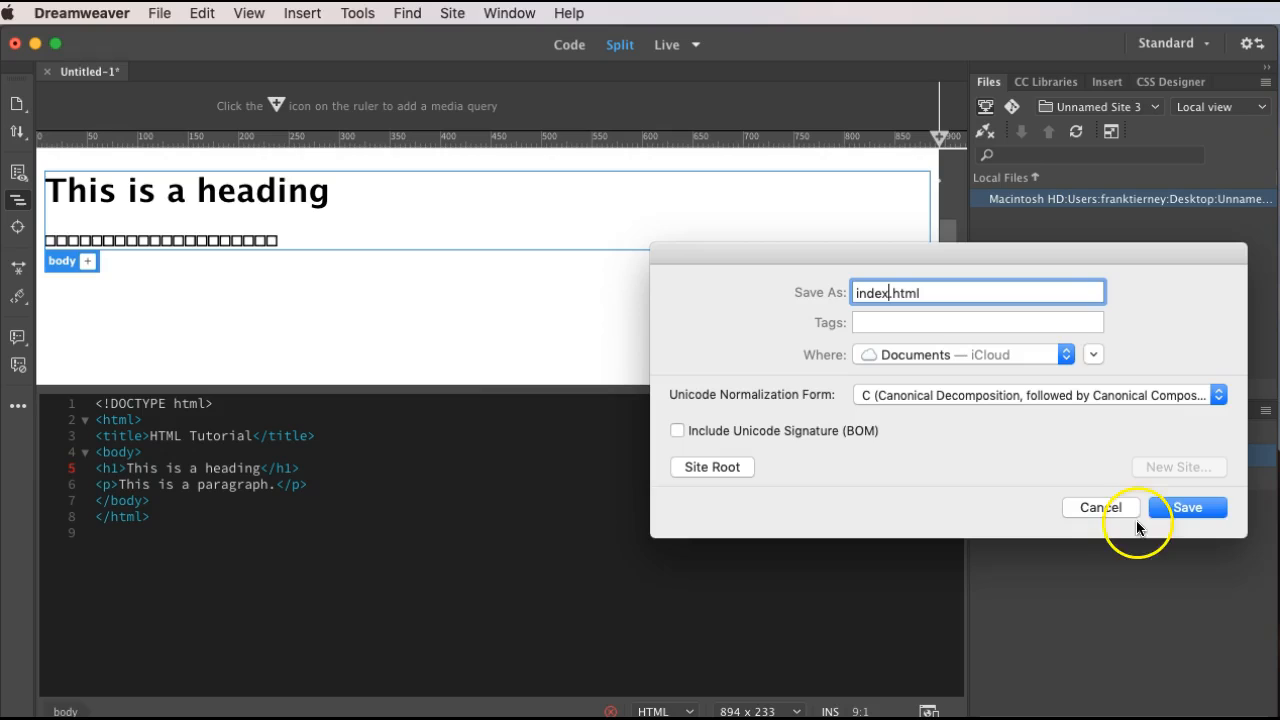
Step: Confirm the Save As dialog to store index.html in Documents — iCloud
left_click(1188, 507)
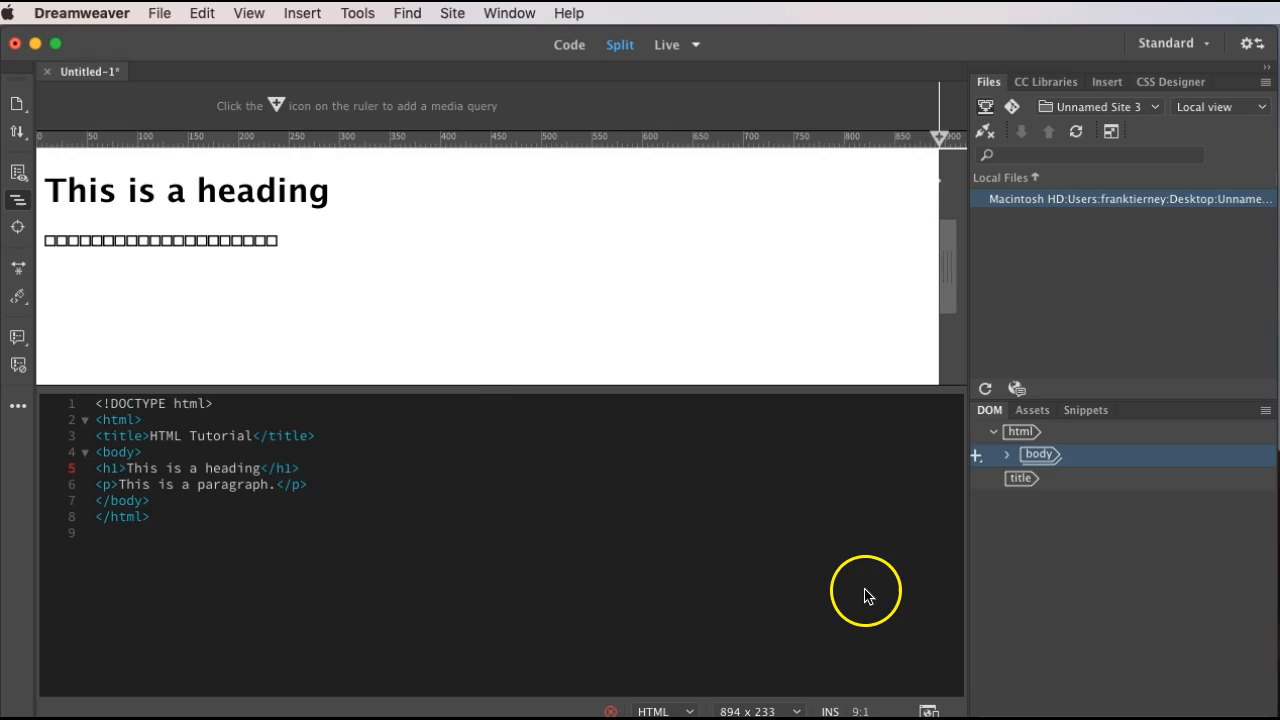